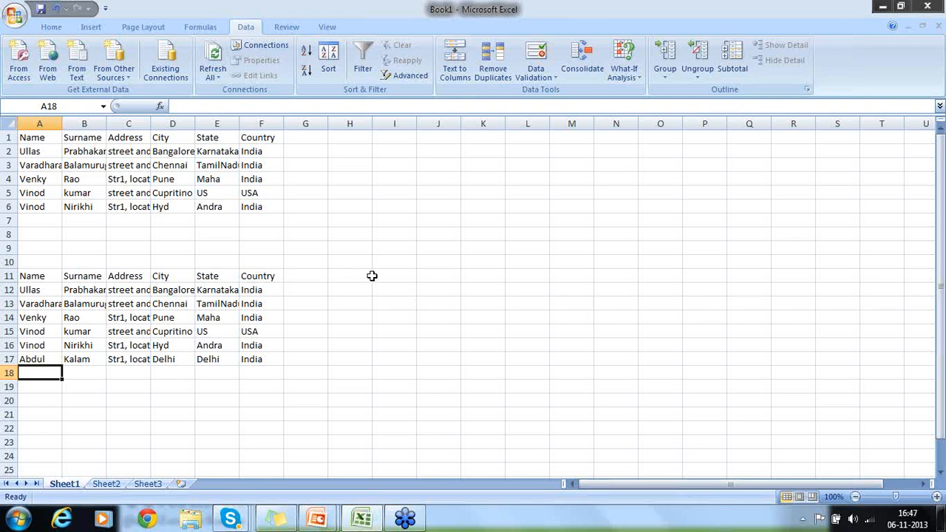
pyautogui.write('A')
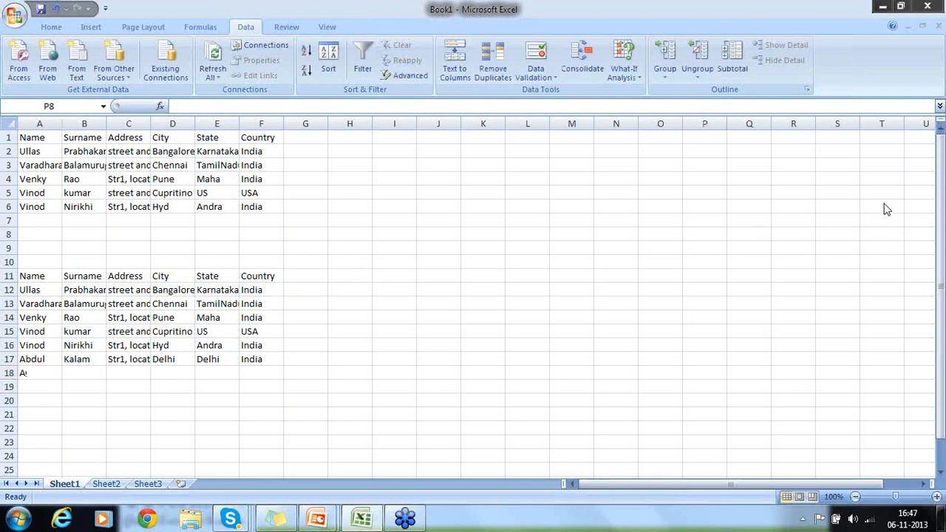
pyautogui.moveTo(255, 318)
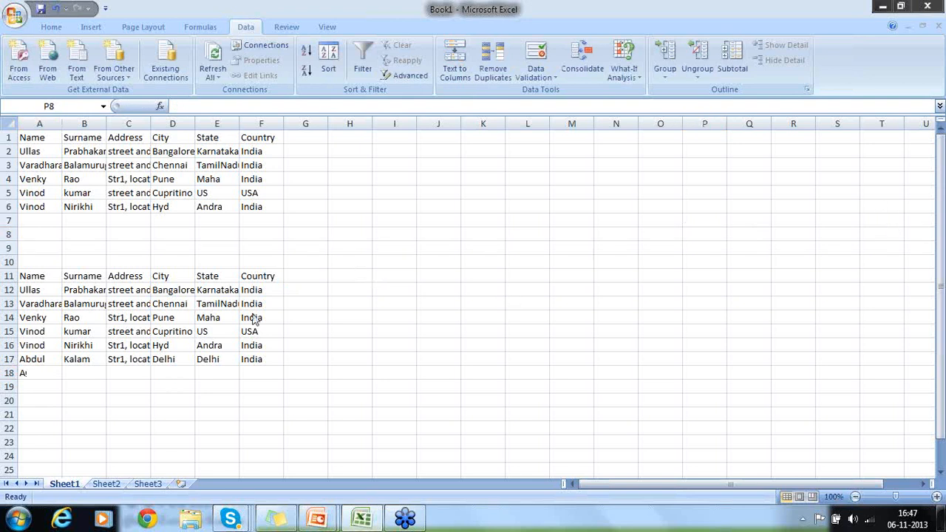
pyautogui.click(704, 234)
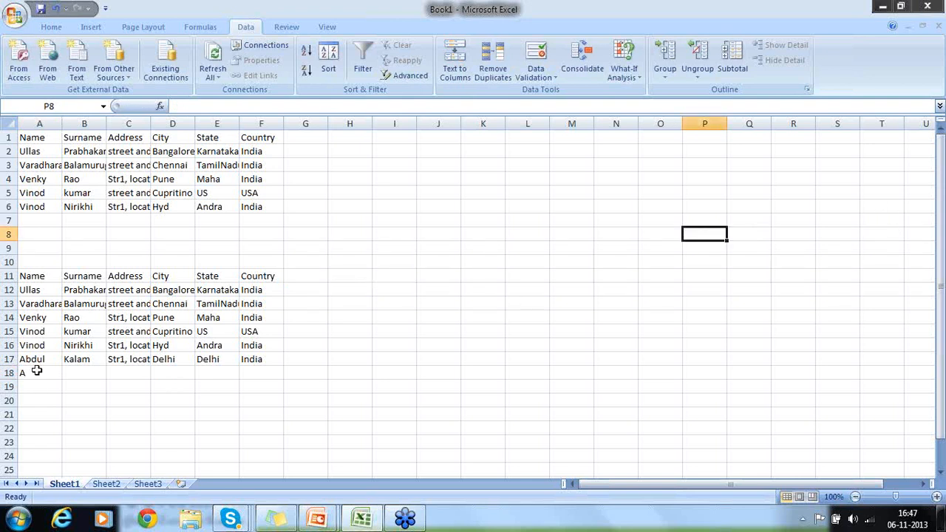
pyautogui.write('Chakradhar')
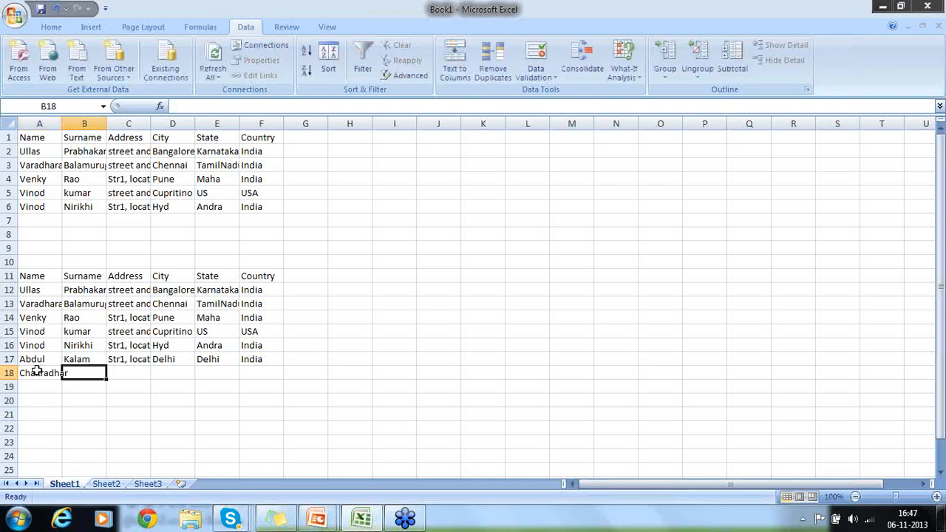
pyautogui.write('Chappara')
pyautogui.click(128, 373)
pyautogui.write('street and location')
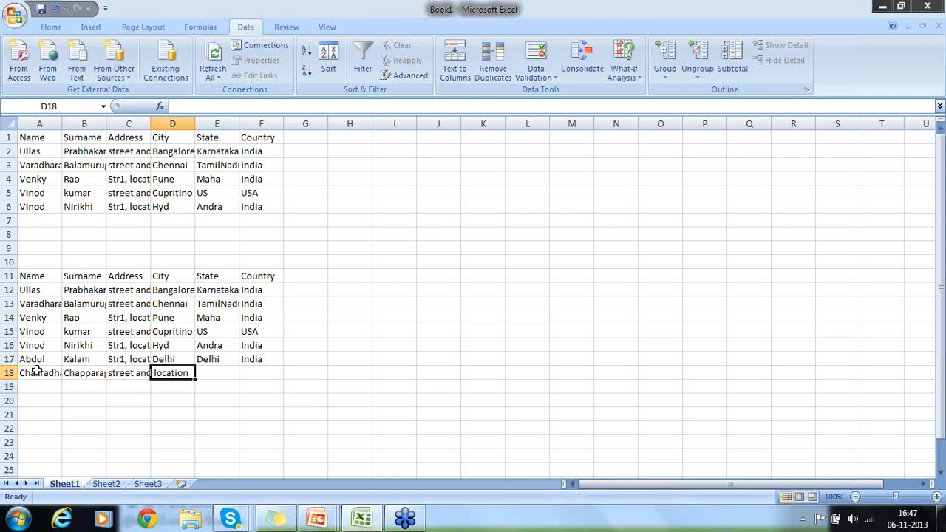
pyautogui.write('Hyd')
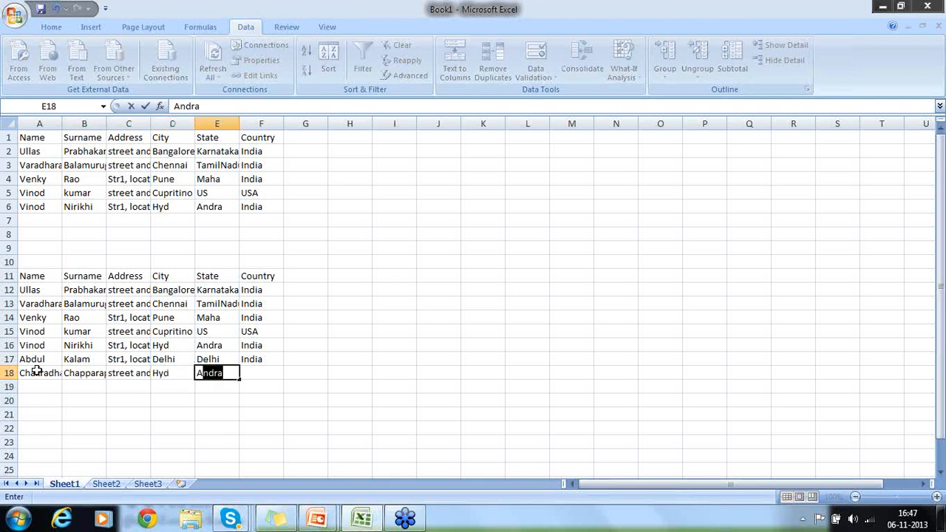
pyautogui.write('Annd===')
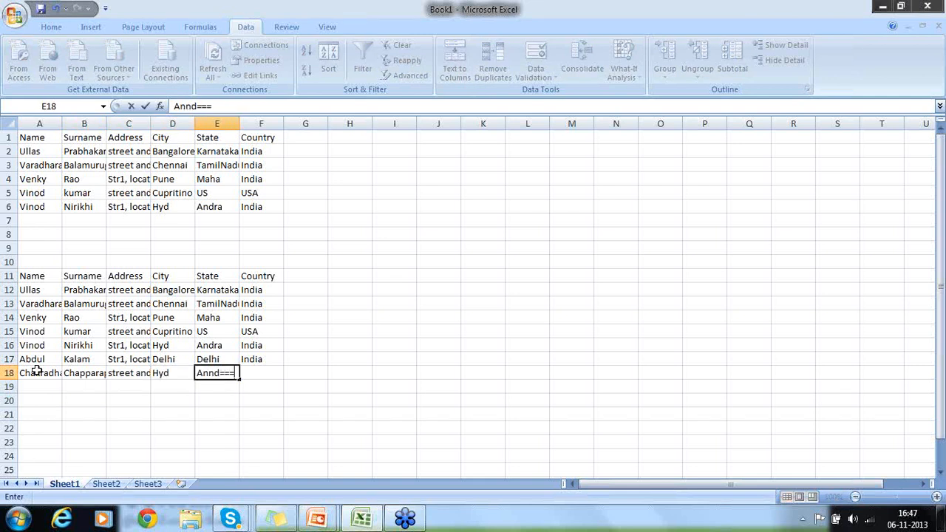
pyautogui.write('Andra')
pyautogui.click(261, 373)
pyautogui.write('India')
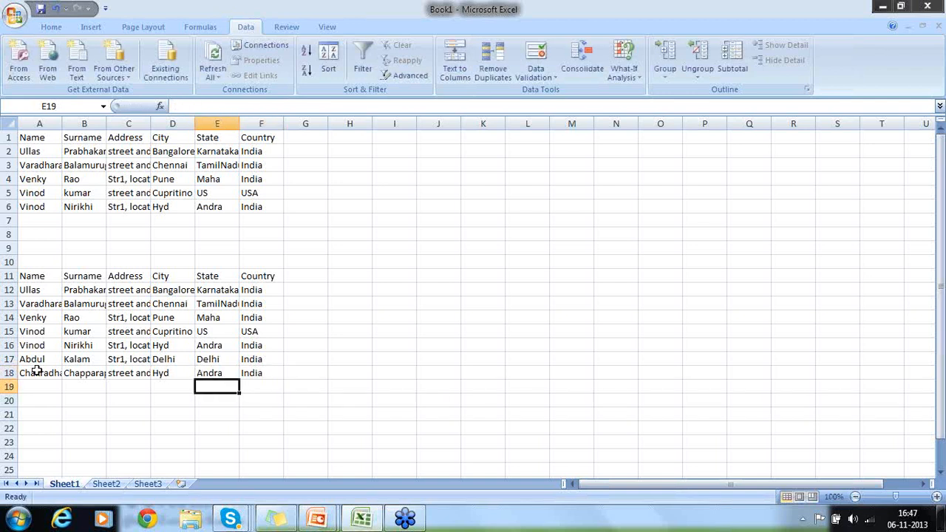
pyautogui.click(40, 387)
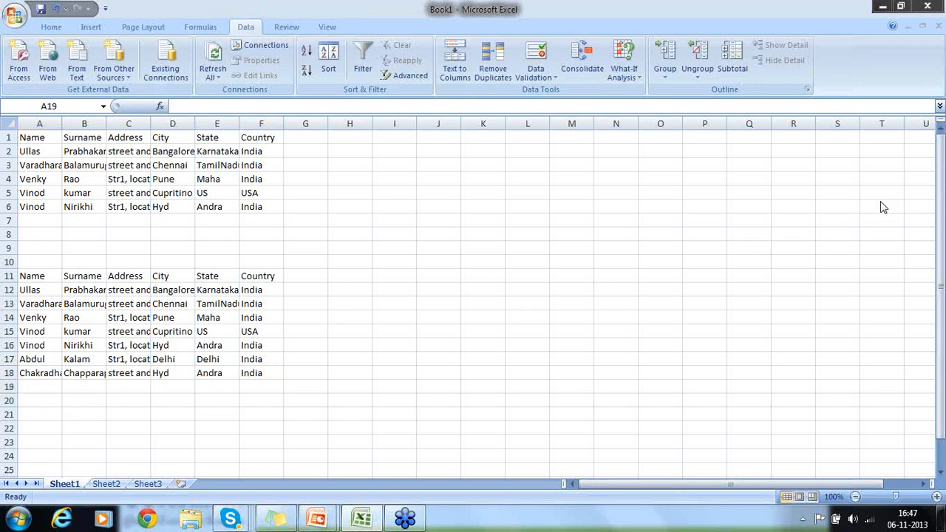
pyautogui.click(39, 386)
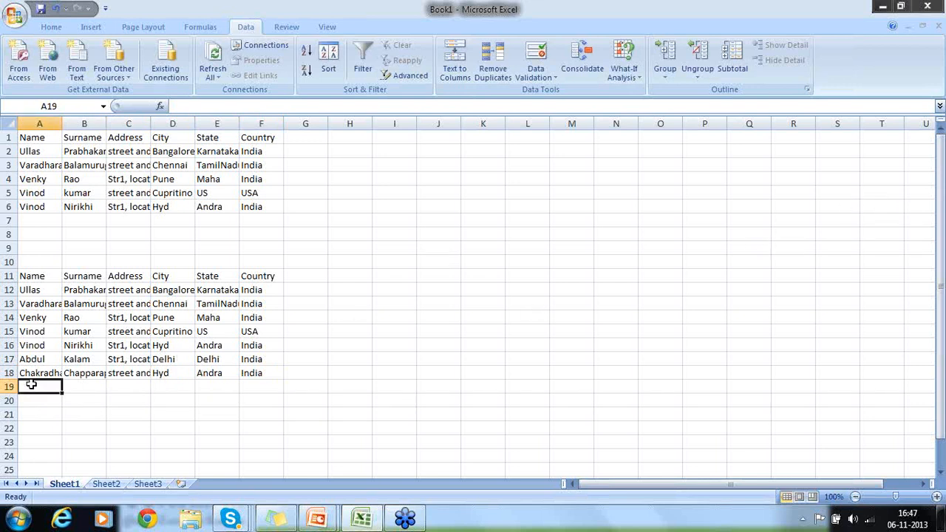
pyautogui.write('Karth')
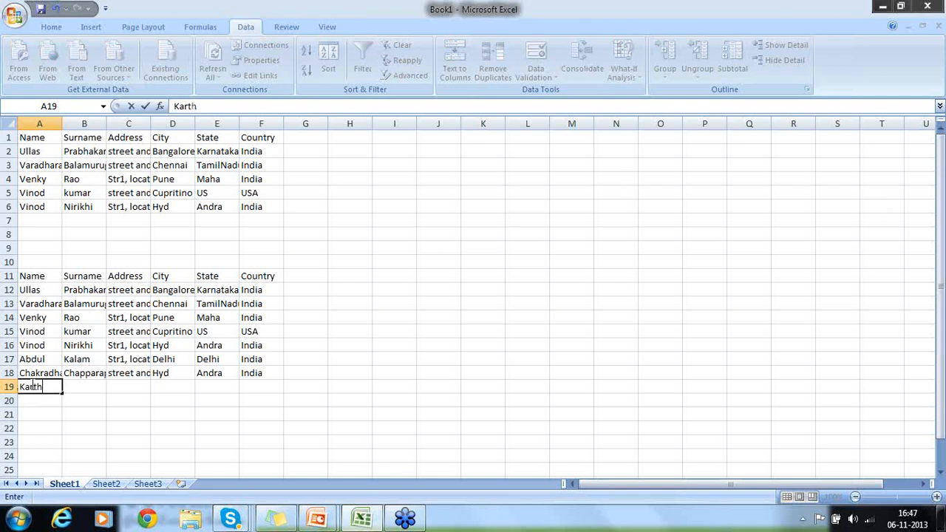
pyautogui.write('ik')
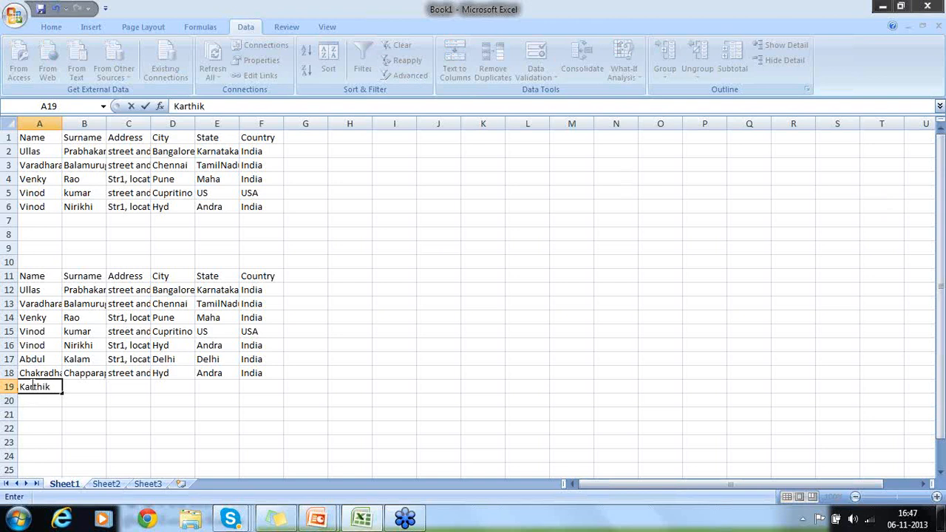
pyautogui.write('Boppisett')
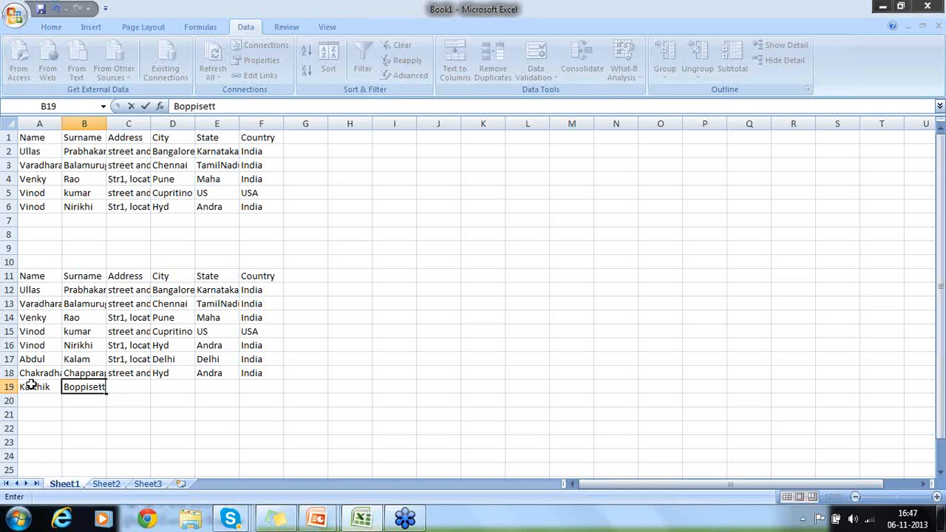
pyautogui.write('St')
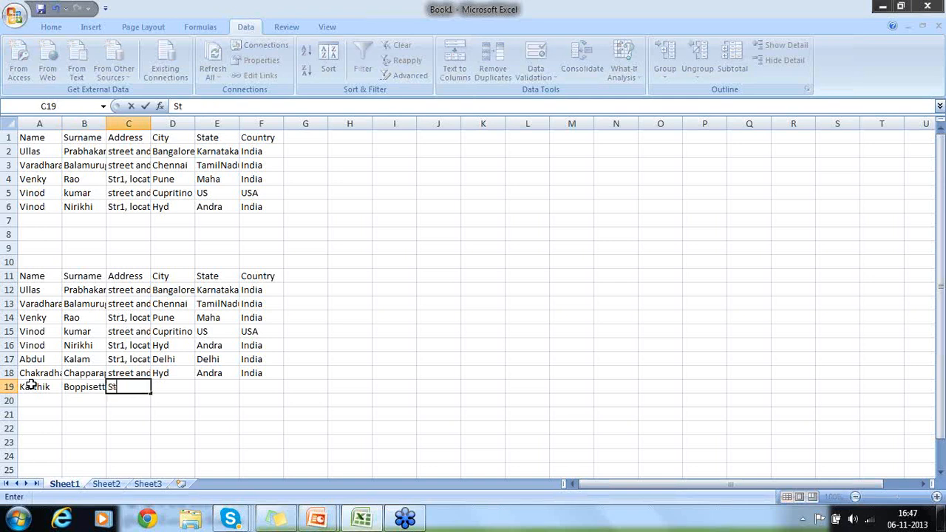
pyautogui.write('reet and')
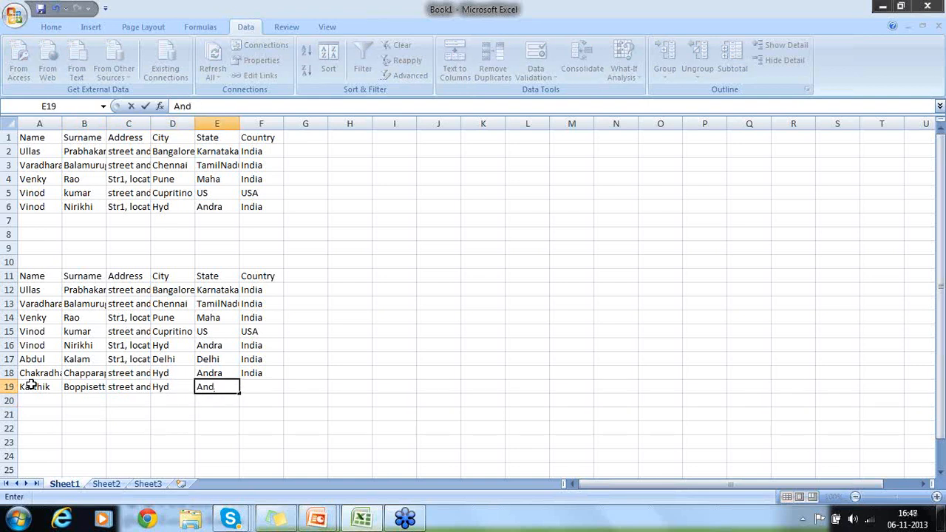
pyautogui.press('Escape')
pyautogui.write('Che')
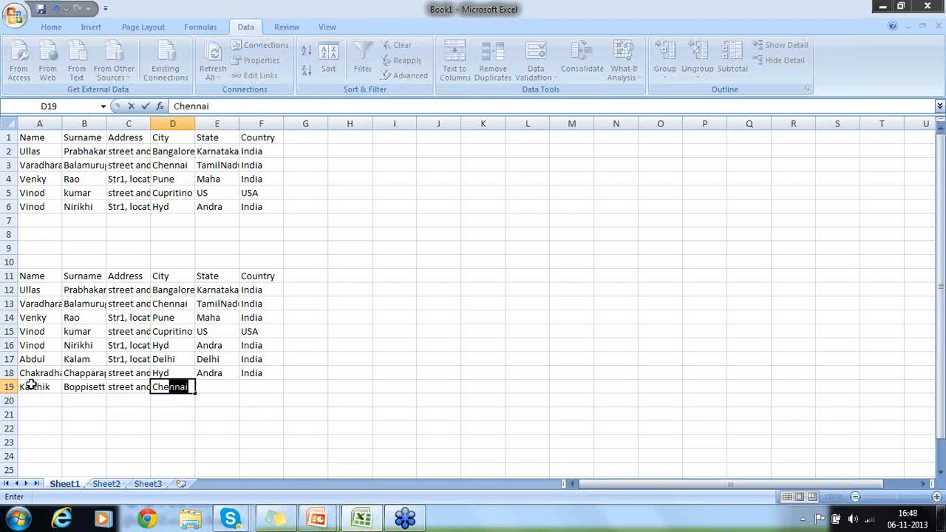
pyautogui.write('TamilNadu')
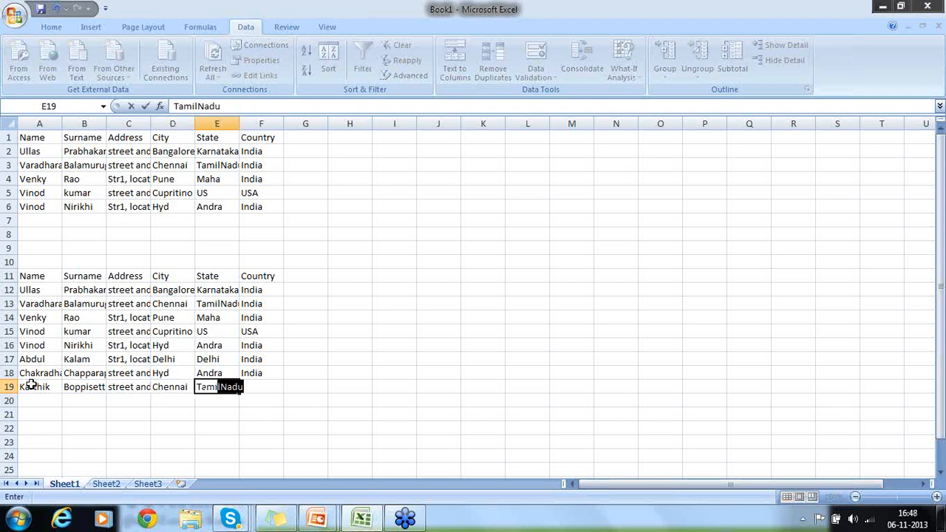
pyautogui.press('Tab')
pyautogui.write('India')
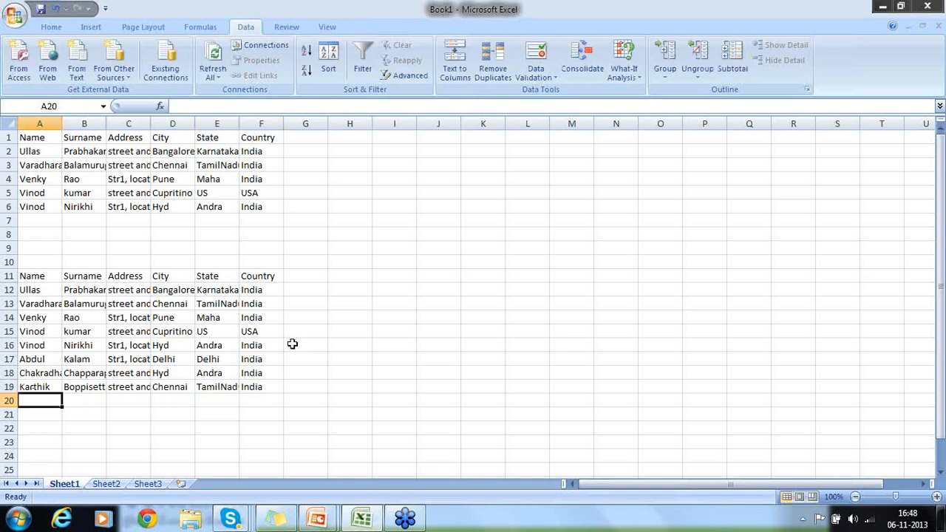
pyautogui.write('Imran')
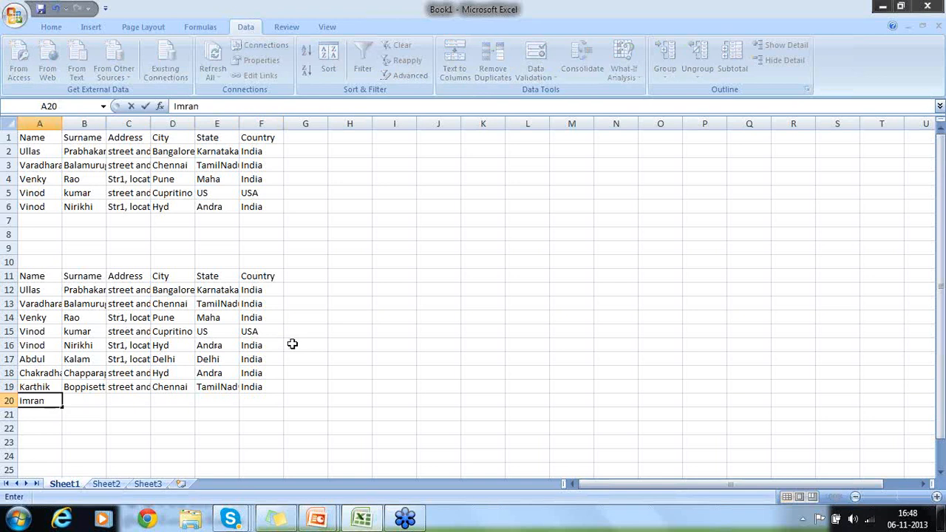
pyautogui.write('Mulani')
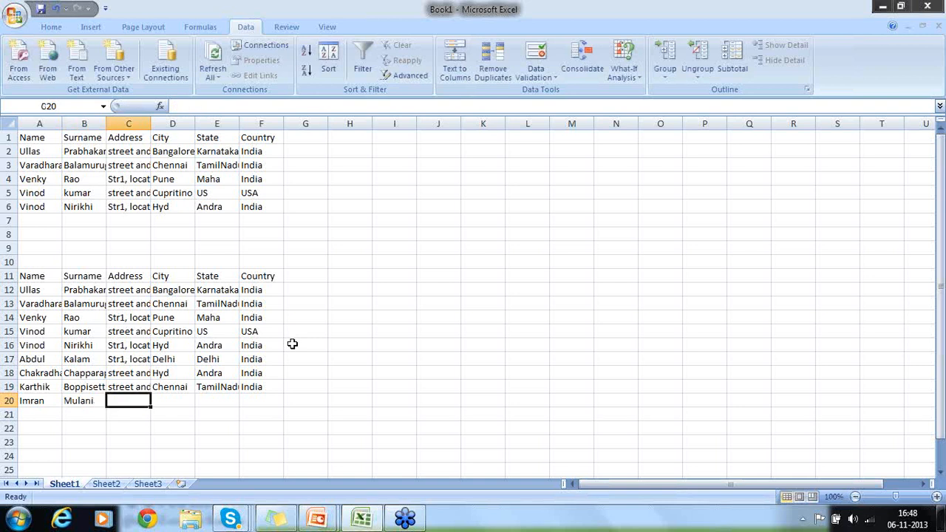
pyautogui.write('Street and location')
pyautogui.click(173, 401)
pyautogui.write('Ban')
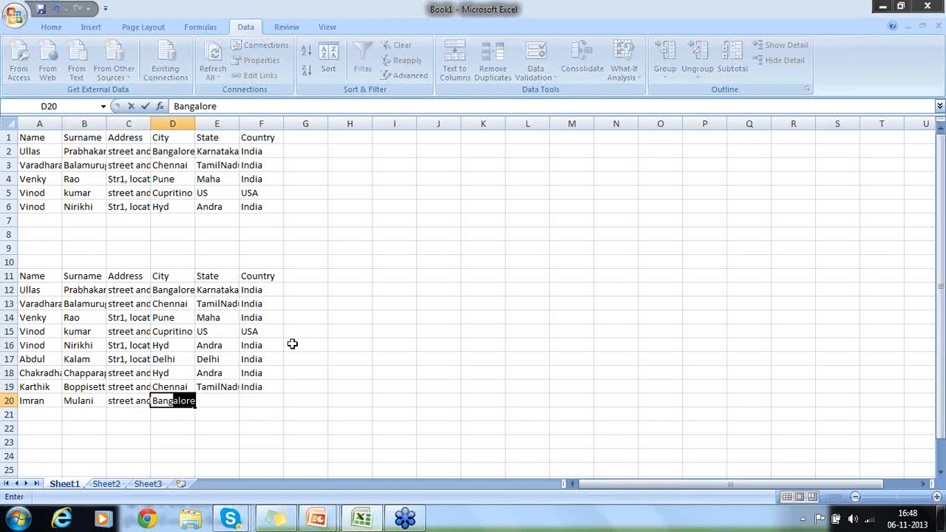
pyautogui.press('tab')
pyautogui.write('Karnataka')
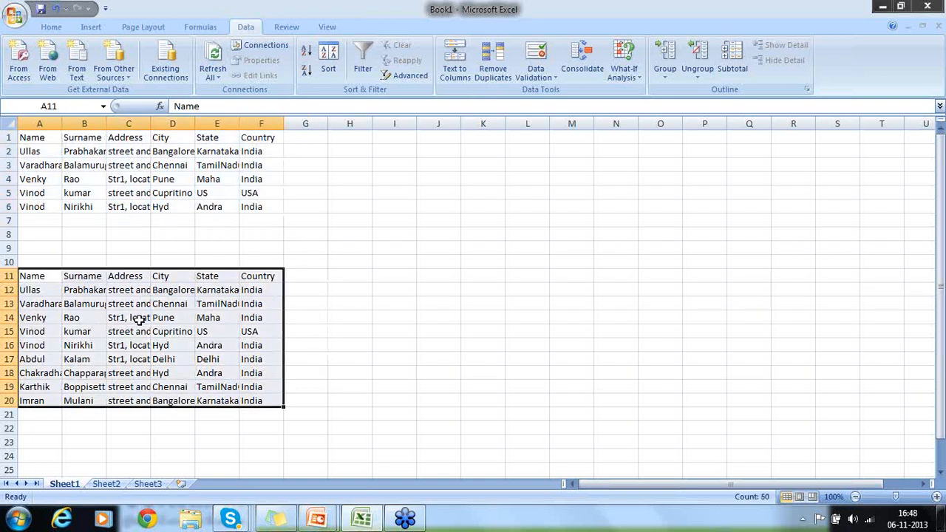
pyautogui.moveTo(535, 388)
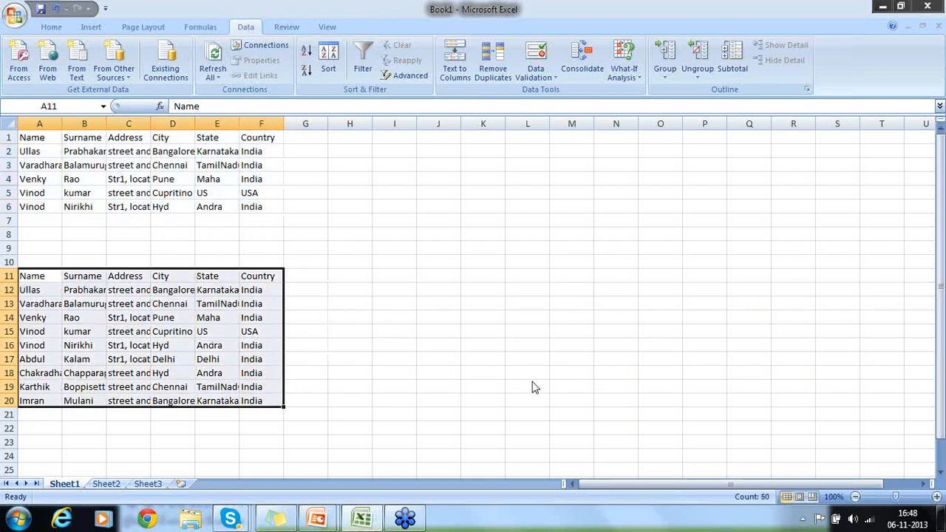
pyautogui.moveTo(788, 360)
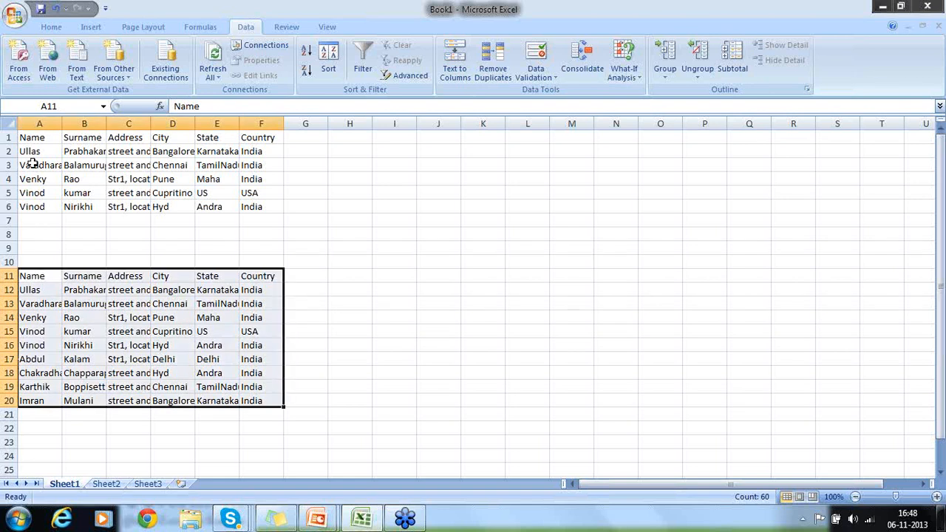
pyautogui.click(6, 124)
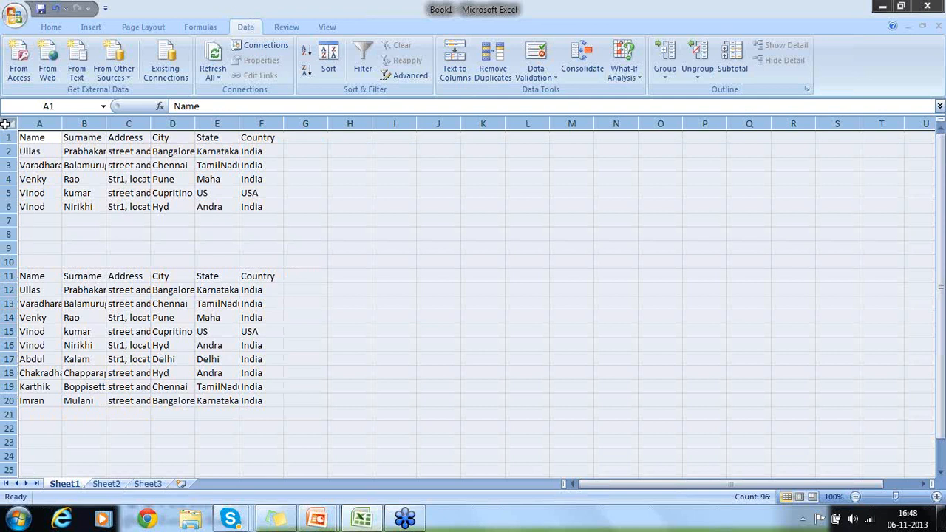
pyautogui.moveTo(40, 276); pyautogui.dragTo(172, 304)
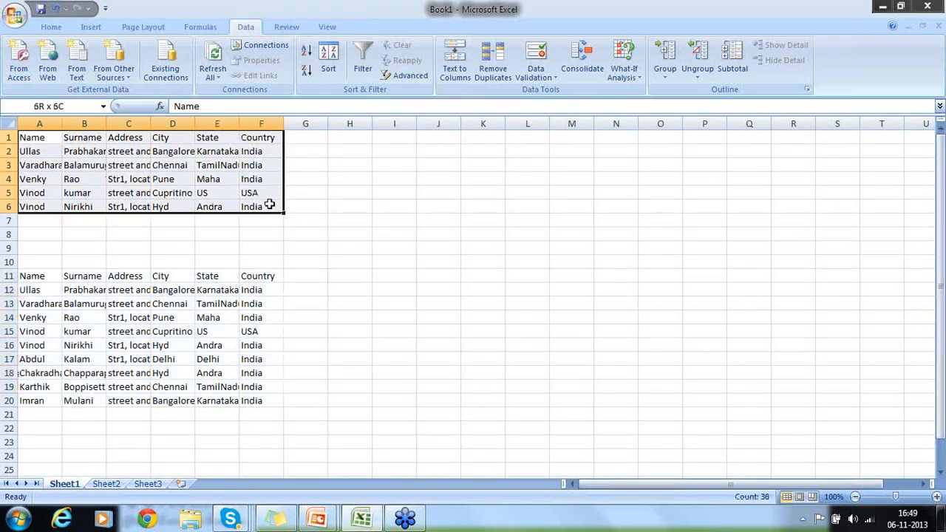
pyautogui.click(39, 137)
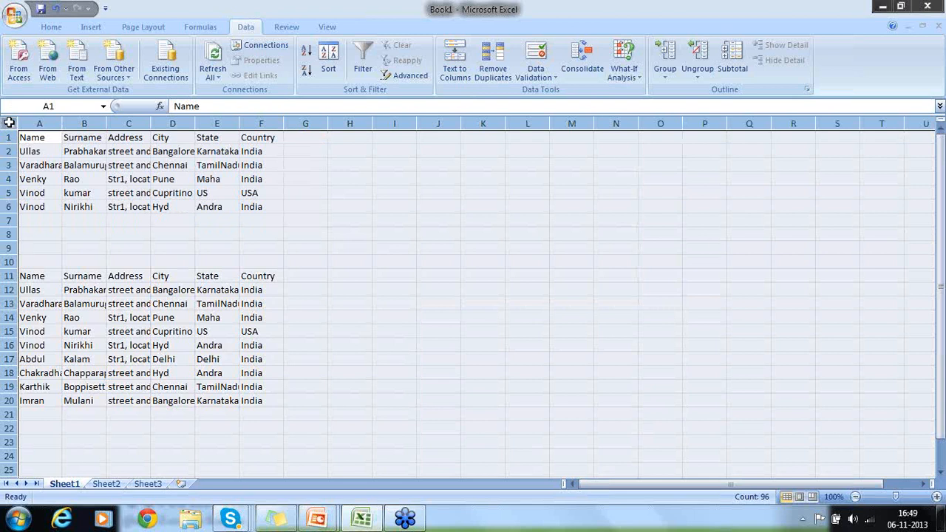
pyautogui.click(39, 123)
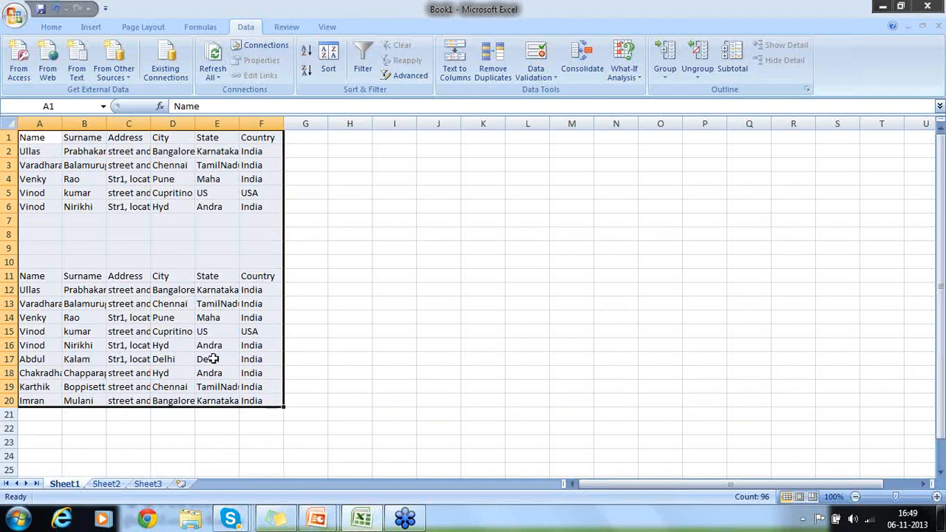
# Step: Select A11:F20 including headers, open Data > Sort, and view the Sort by list
pyautogui.moveTo(31, 276); pyautogui.dragTo(261, 331)
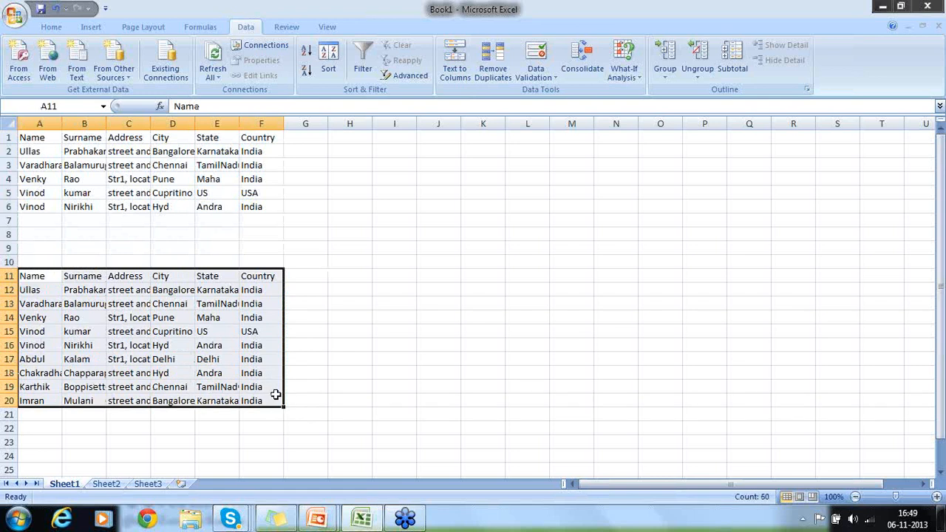
pyautogui.click(328, 59)
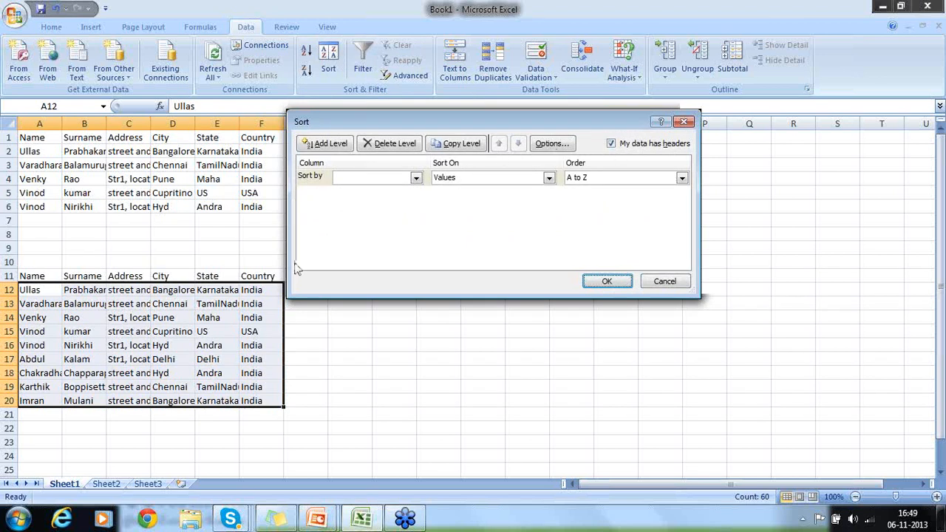
pyautogui.moveTo(430, 190)
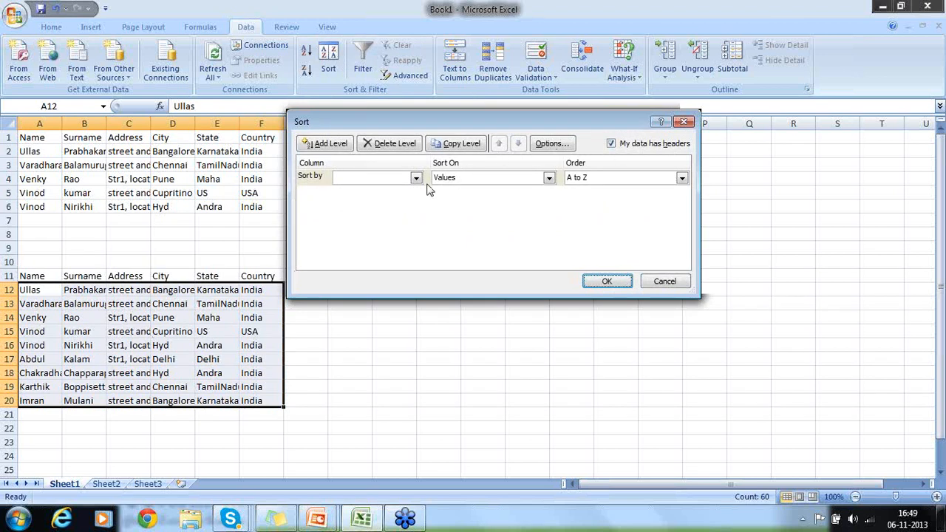
pyautogui.click(416, 177)
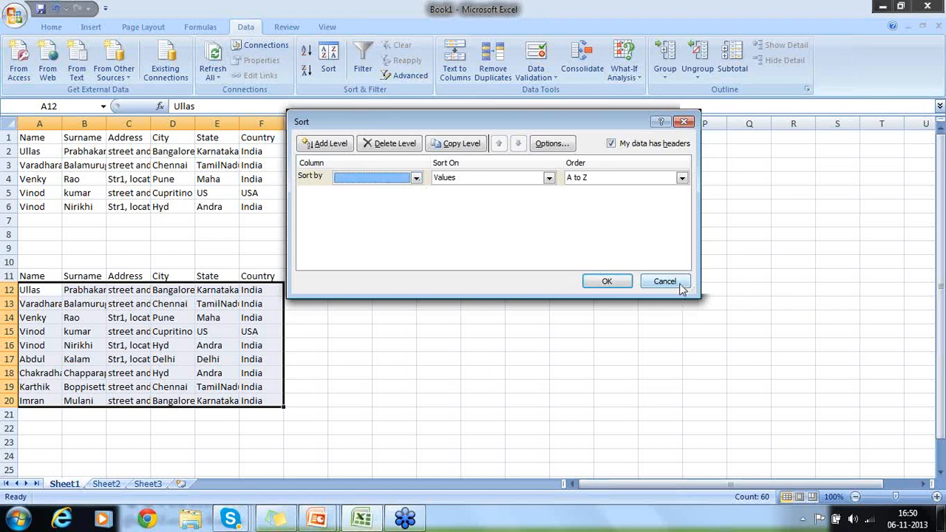
# Step: Reselect rows 12–20 without headers, inspect the Sort by columns, and cancel
pyautogui.click(664, 281)
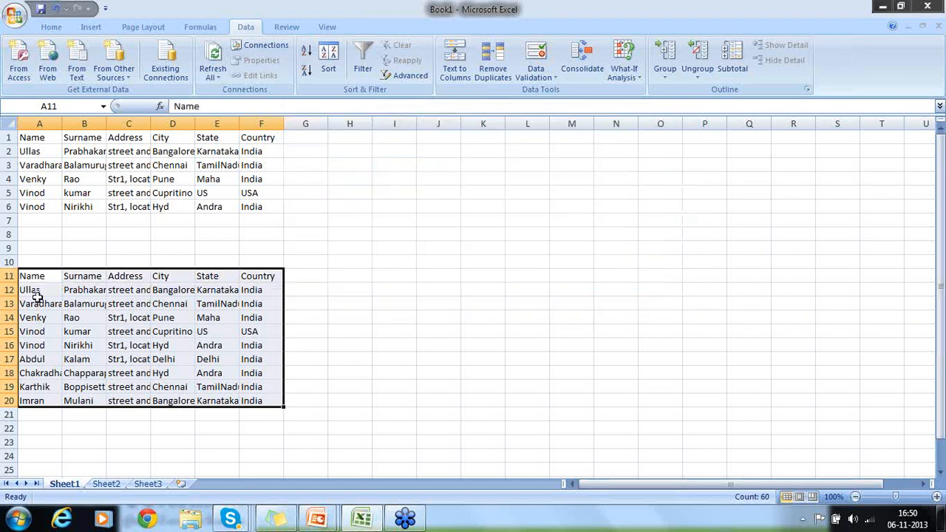
pyautogui.moveTo(29, 290); pyautogui.dragTo(216, 317)
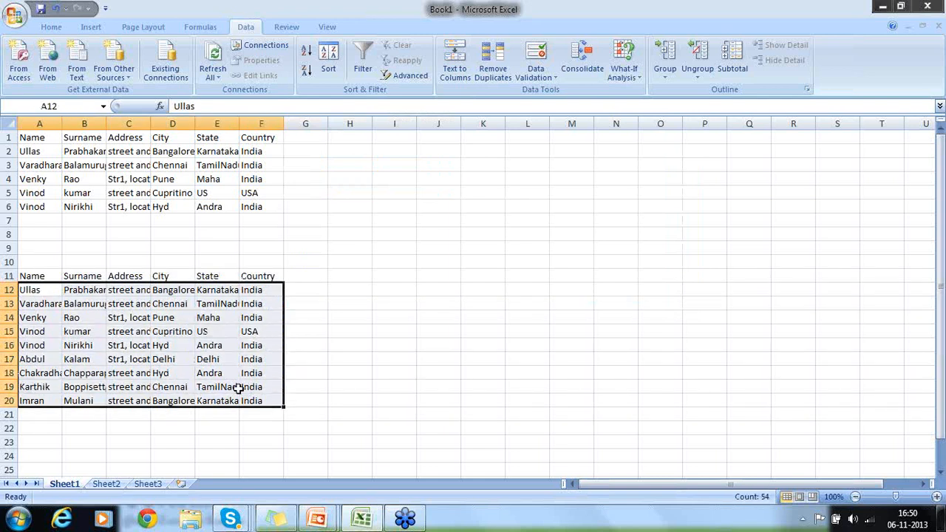
pyautogui.moveTo(209, 171)
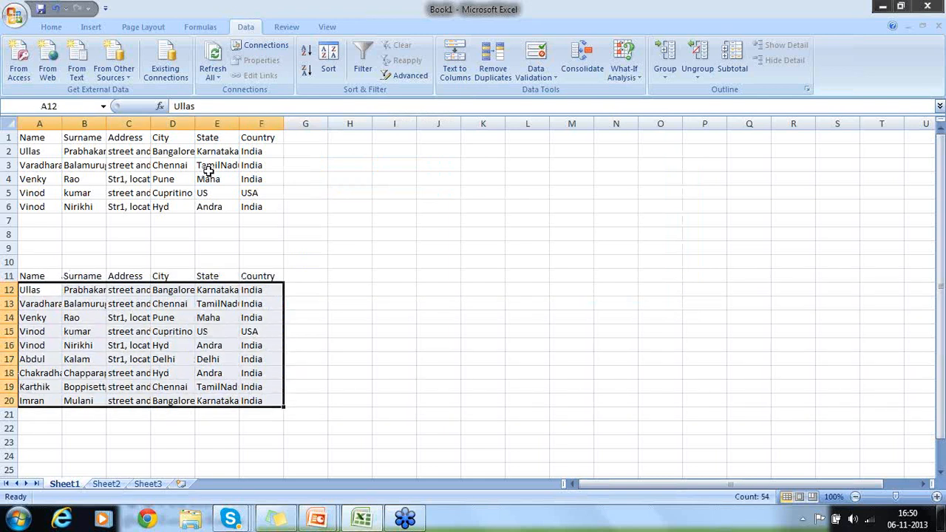
pyautogui.click(328, 55)
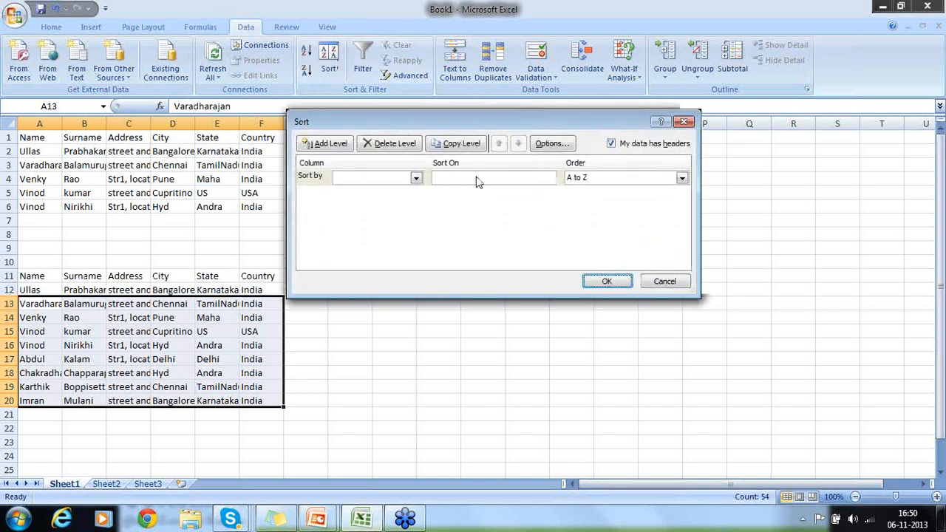
pyautogui.click(416, 177)
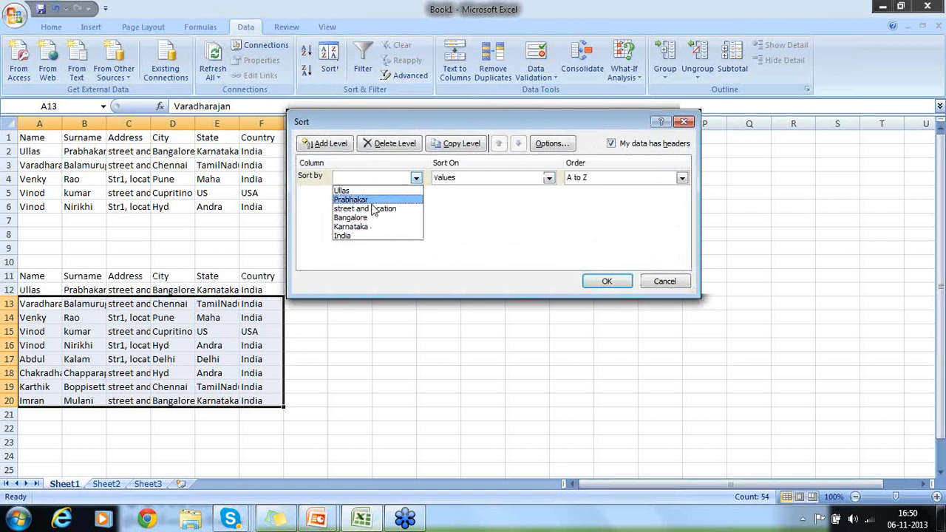
pyautogui.click(365, 209)
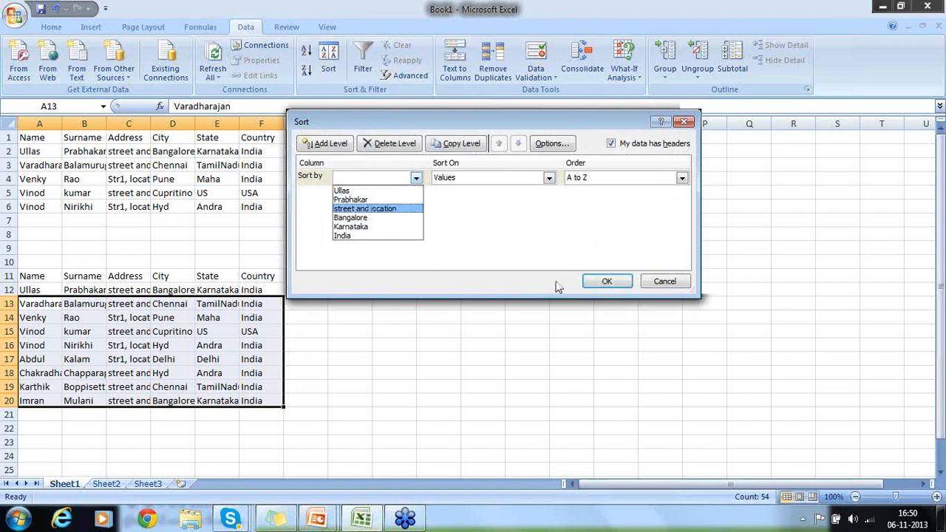
pyautogui.click(664, 281)
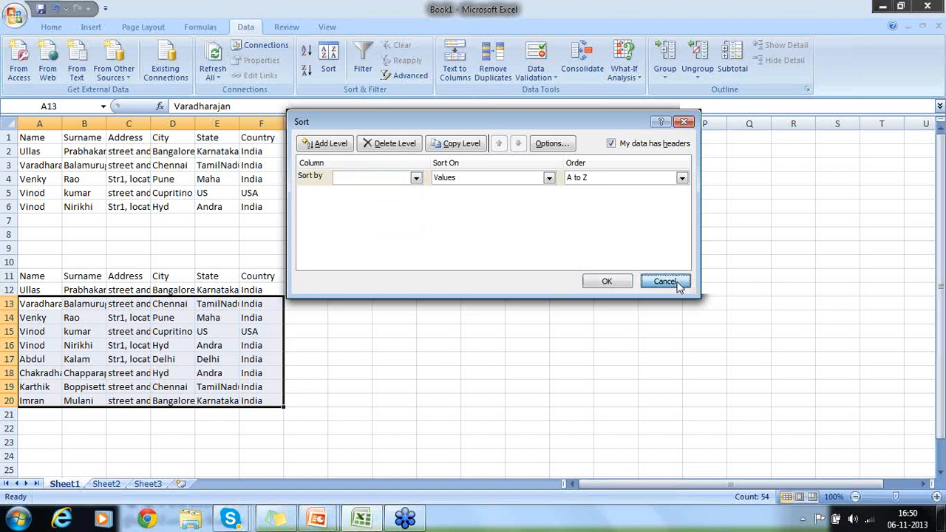
pyautogui.click(664, 282)
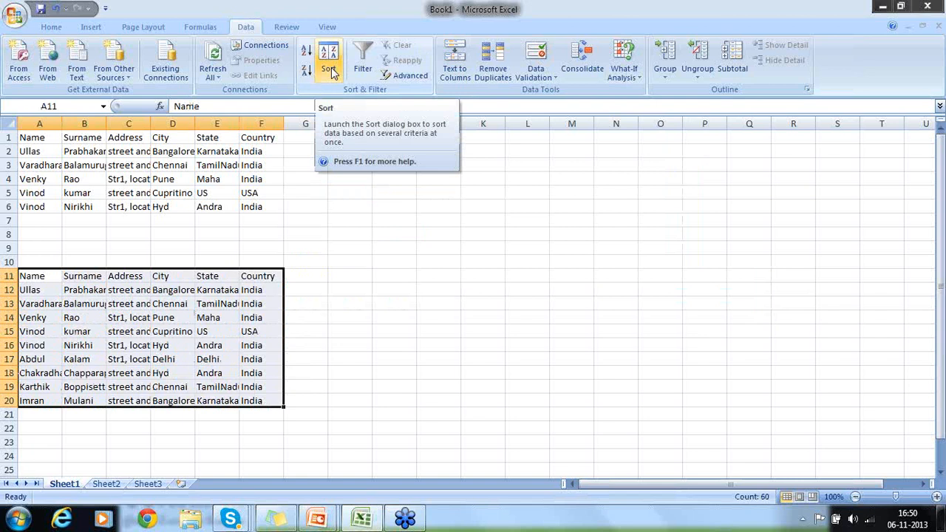
# Step: Add sort levels Country, State, City and Name, all A to Z
pyautogui.click(329, 59)
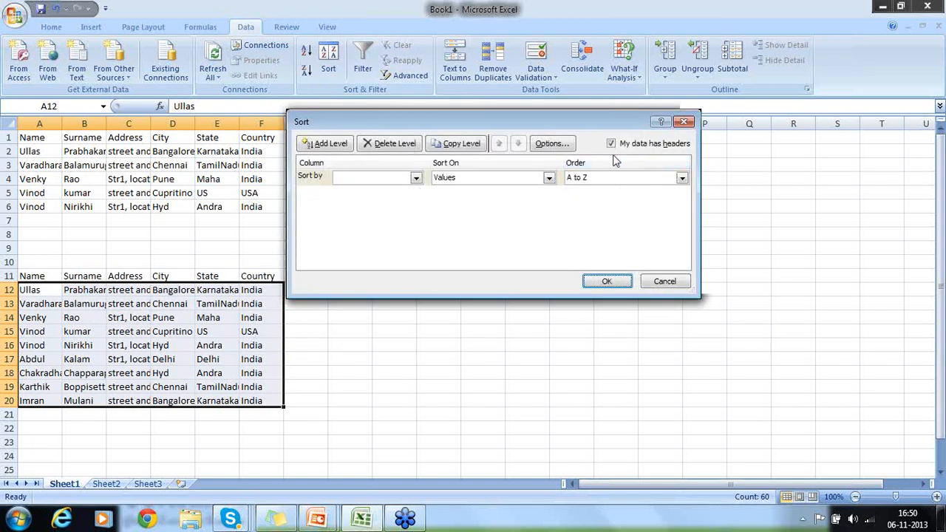
pyautogui.moveTo(283, 266)
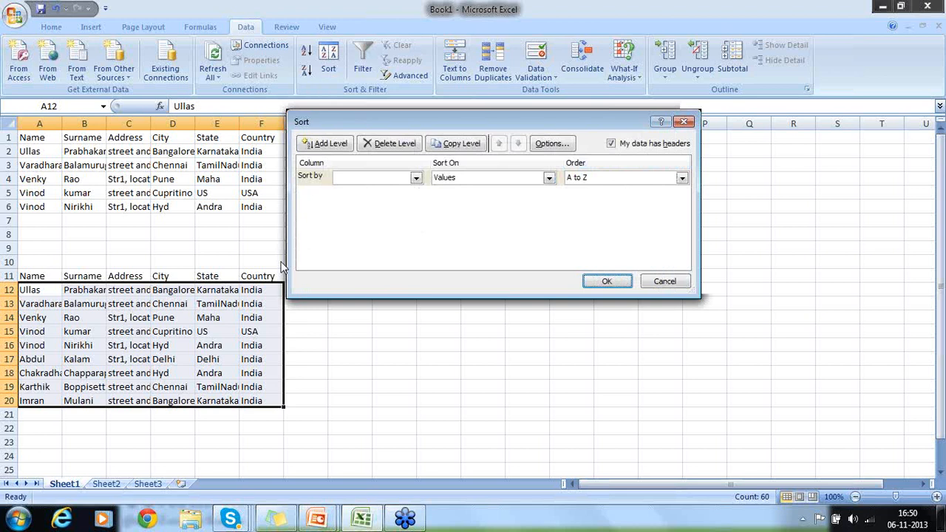
pyautogui.click(417, 177)
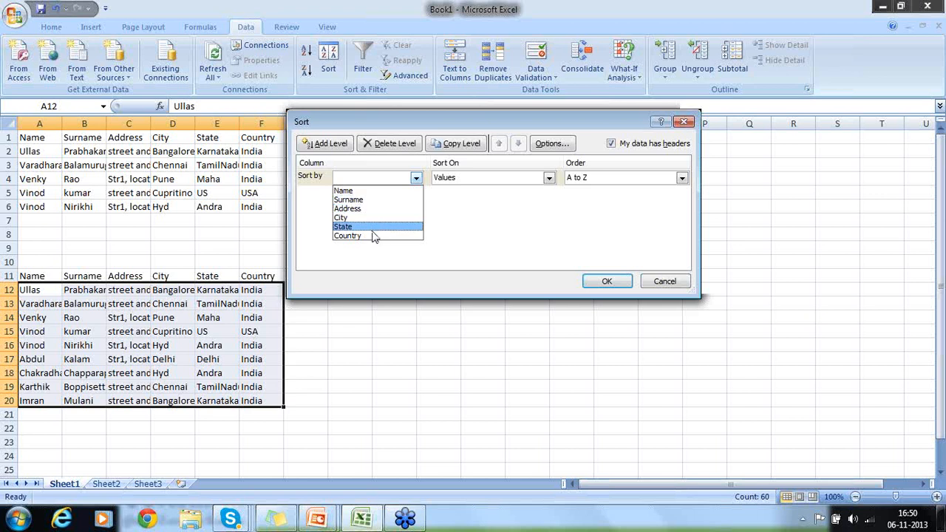
pyautogui.click(348, 236)
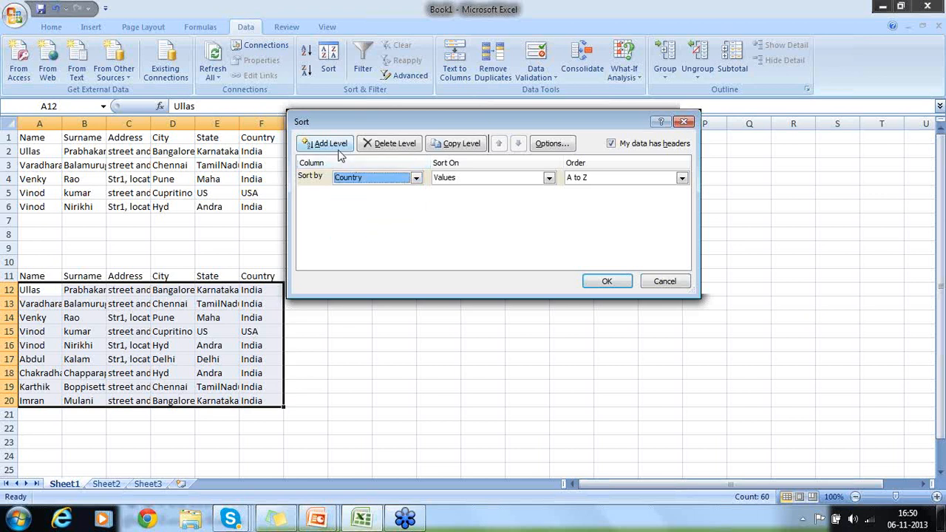
pyautogui.click(325, 143)
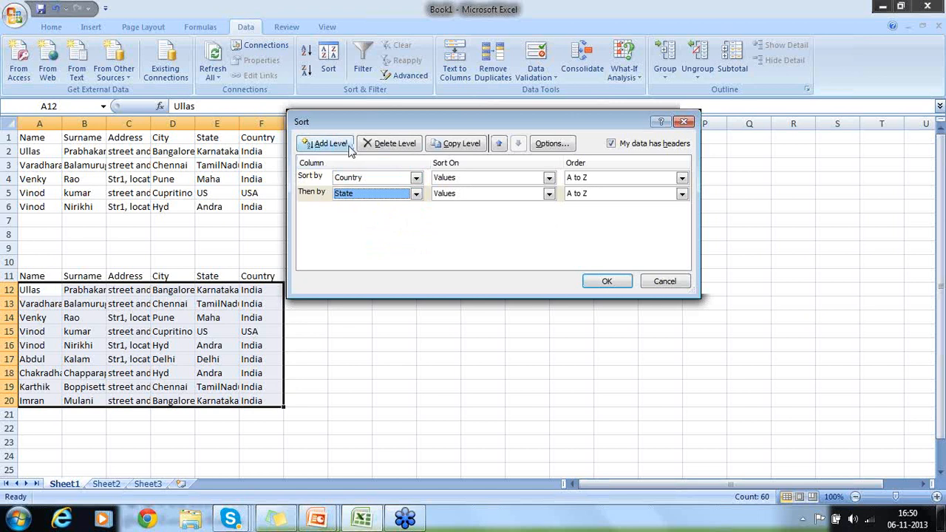
pyautogui.click(328, 143)
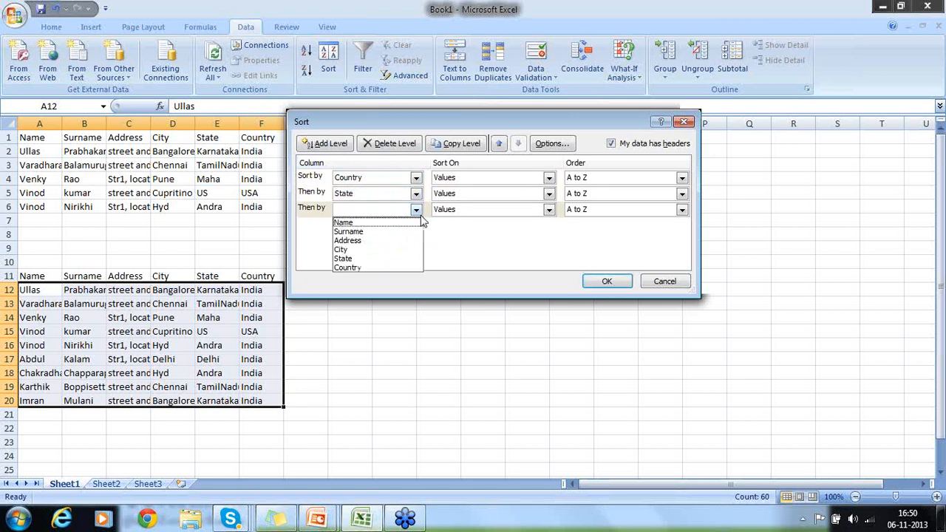
pyautogui.click(341, 249)
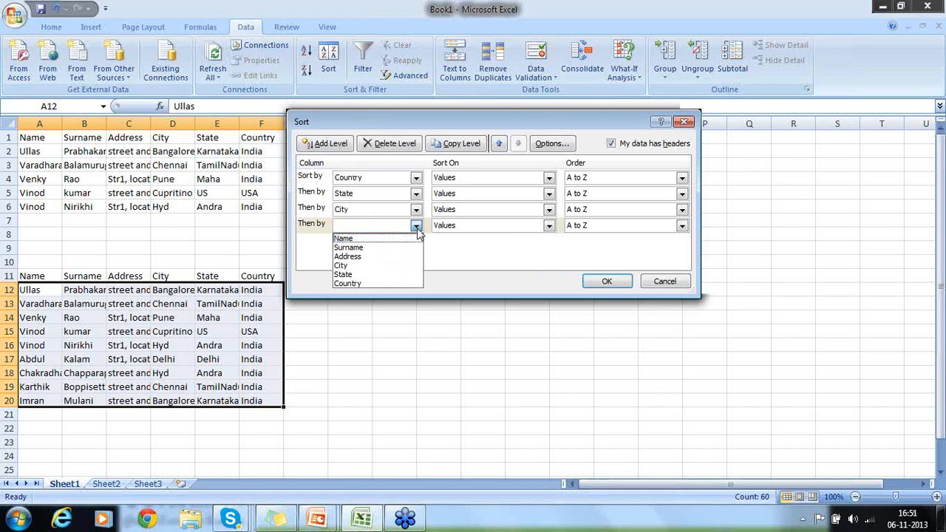
pyautogui.click(343, 238)
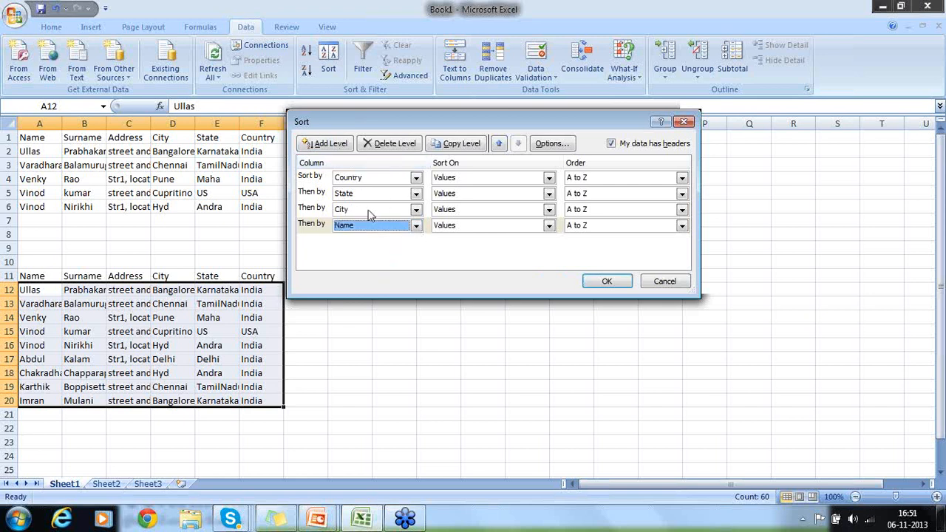
pyautogui.moveTo(415, 256)
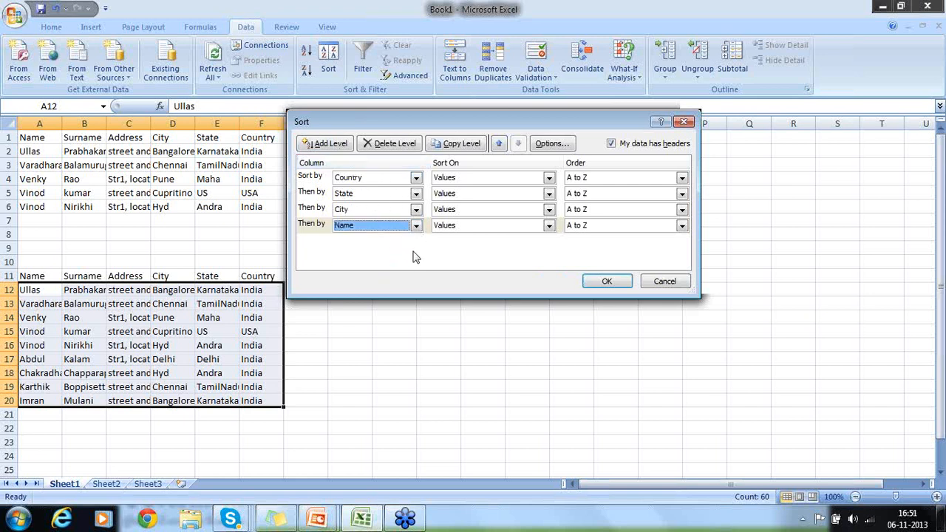
pyautogui.moveTo(572, 287)
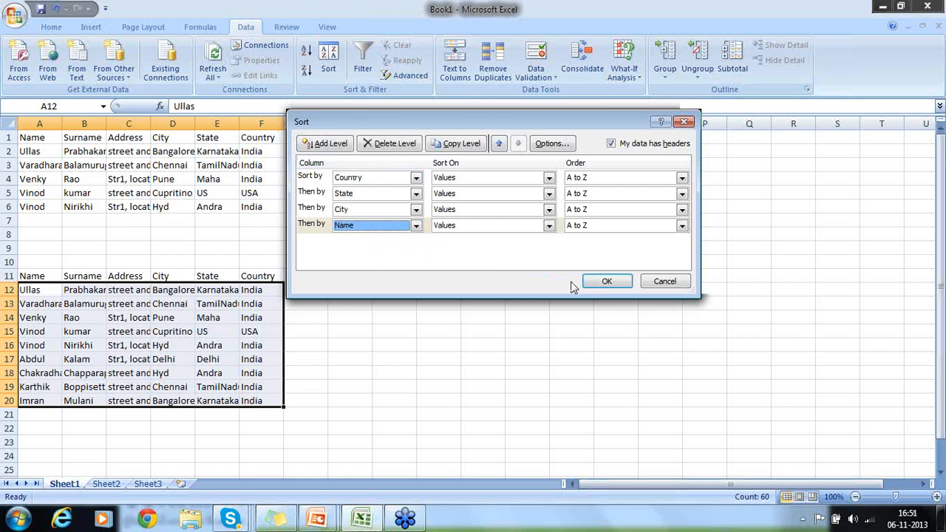
# Step: Apply the four-level sort and highlight the Chennai and Bangalore city entries
pyautogui.click(606, 281)
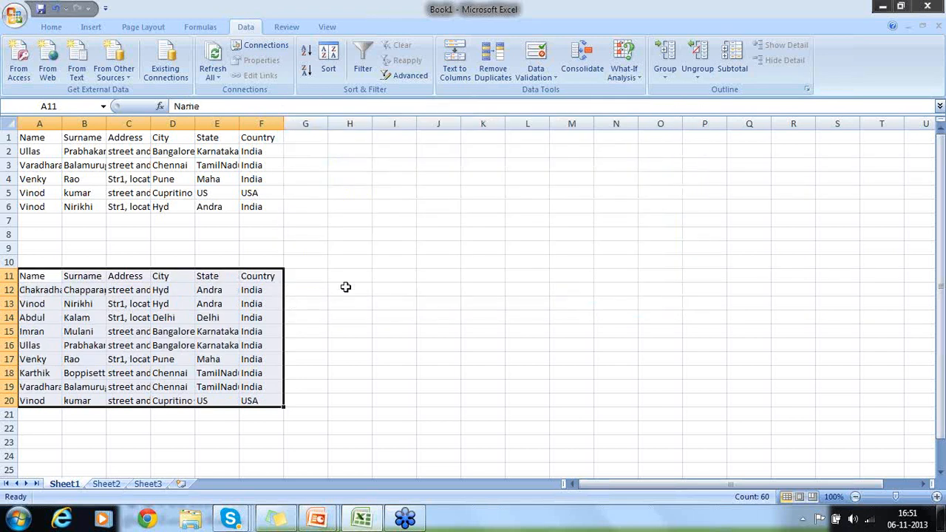
pyautogui.moveTo(261, 289); pyautogui.dragTo(261, 373)
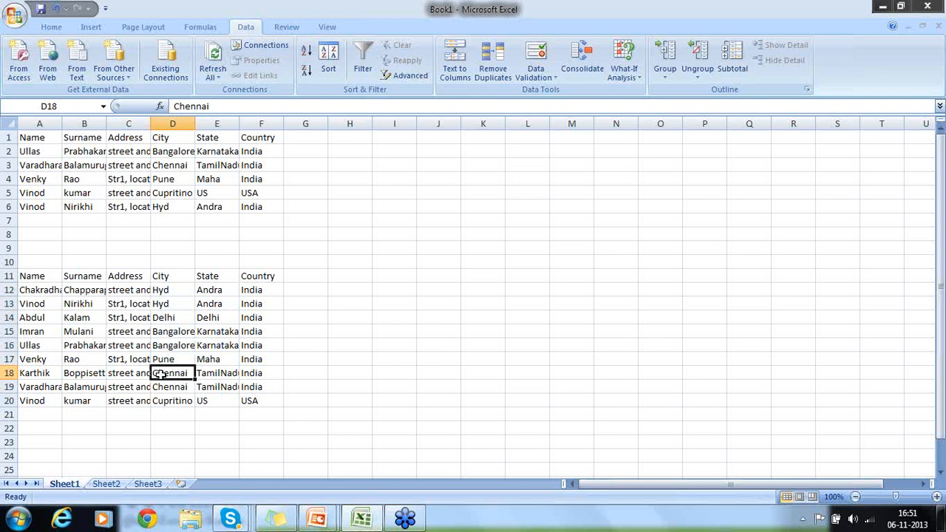
pyautogui.moveTo(207, 331)
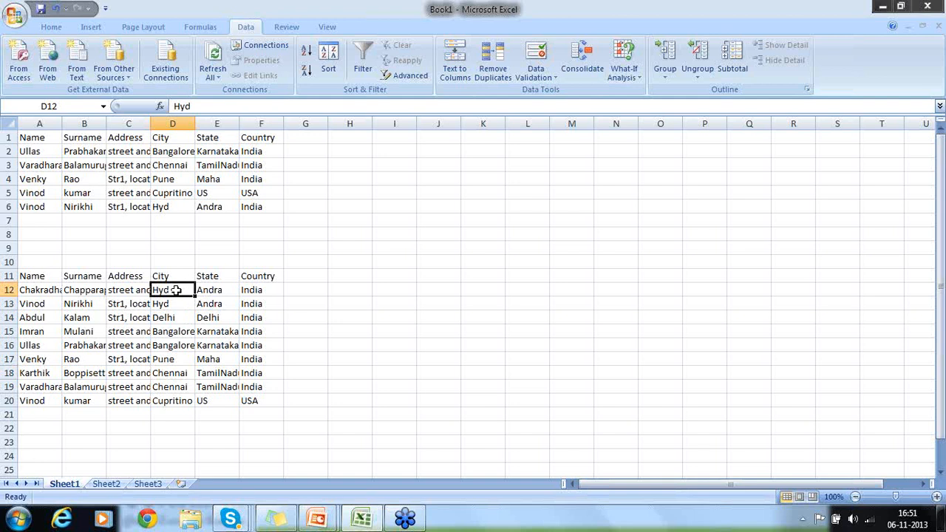
pyautogui.click(217, 289)
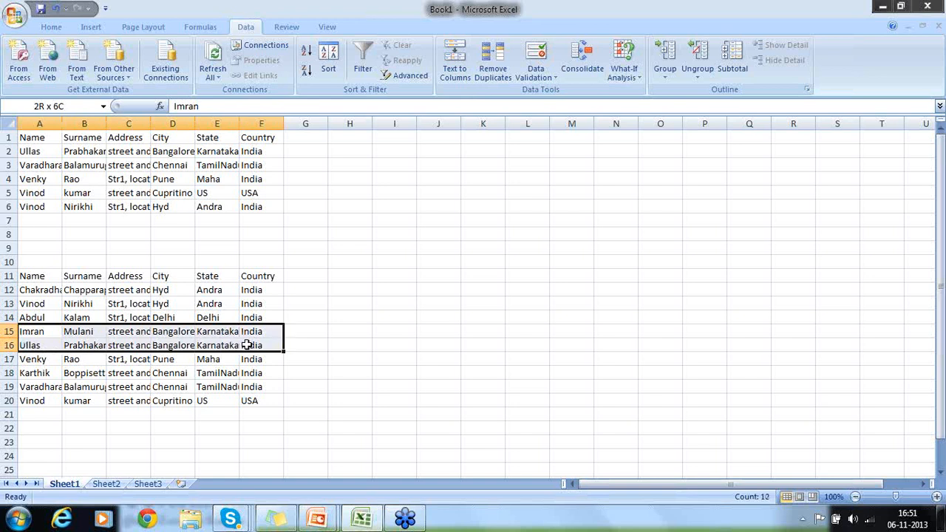
# Step: Select the Venky, Karthik and two Chennai rows, extending to the USA row
pyautogui.click(39, 358)
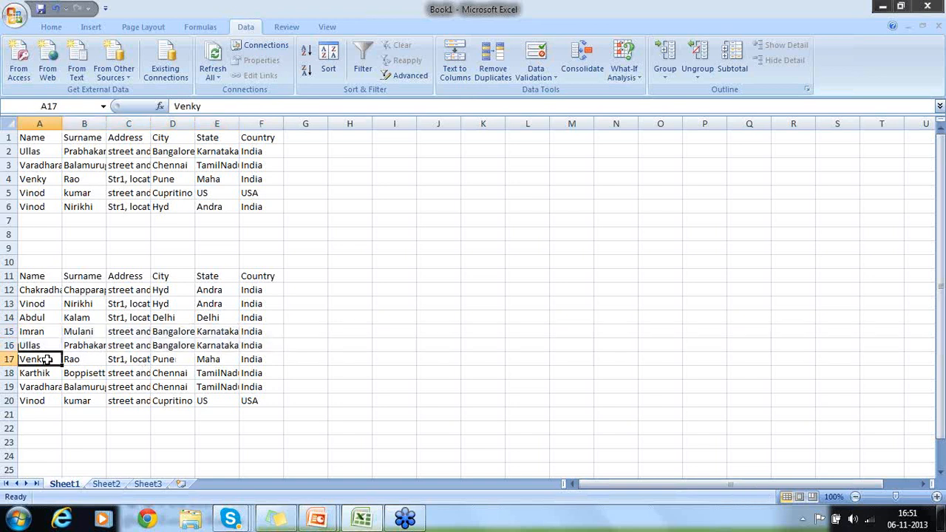
pyautogui.click(39, 372)
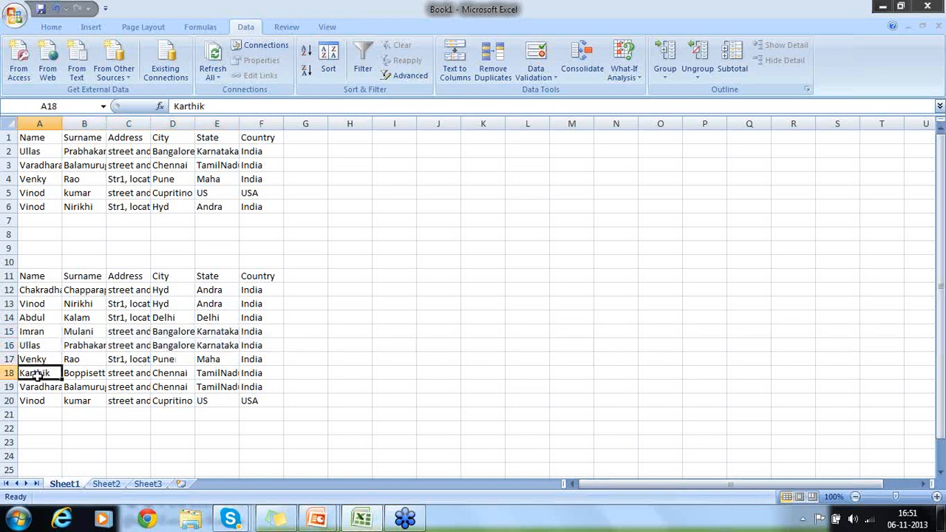
pyautogui.moveTo(37, 373); pyautogui.dragTo(258, 387)
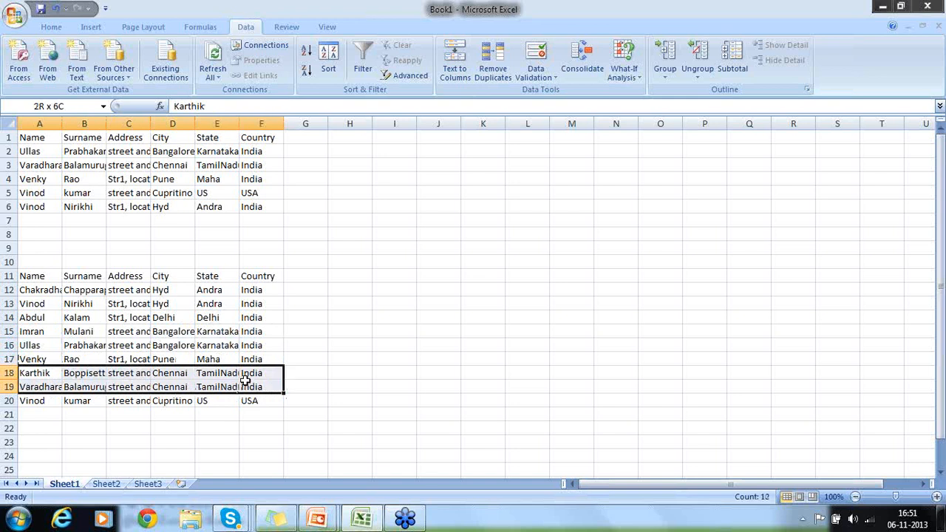
pyautogui.click(40, 372)
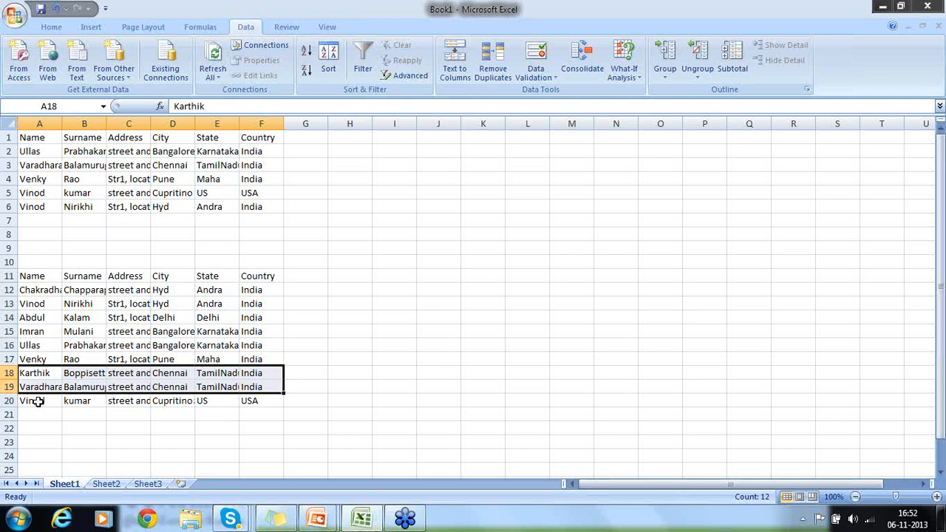
pyautogui.click(39, 400)
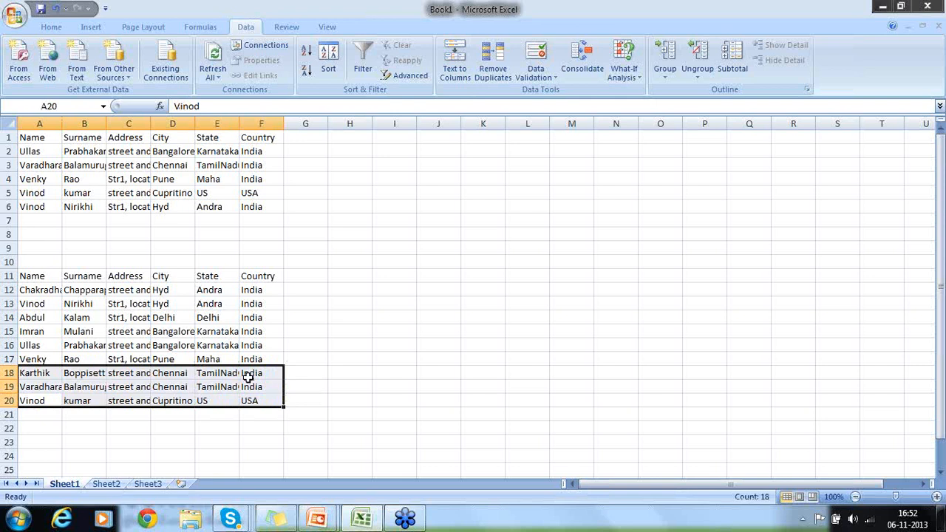
pyautogui.moveTo(327, 119)
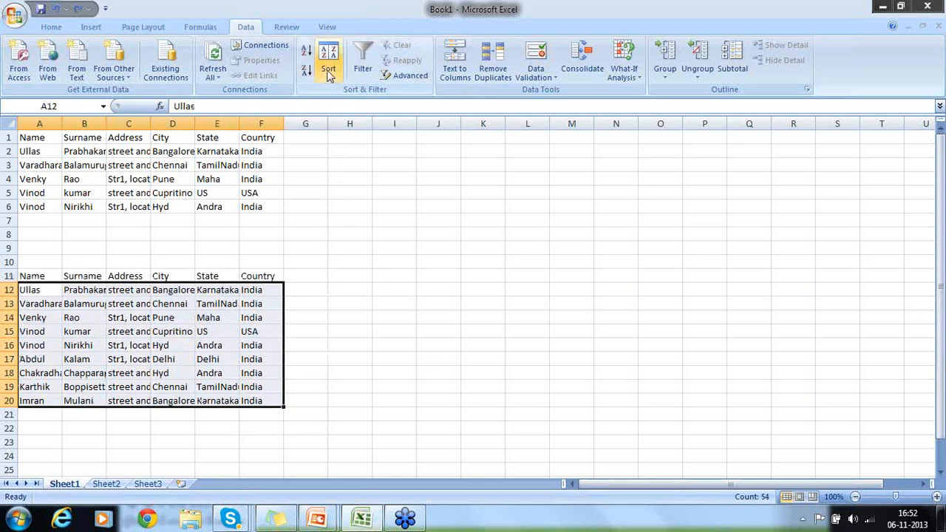
# Step: Change the Sort by key from Country to Name and apply the sort
pyautogui.click(328, 58)
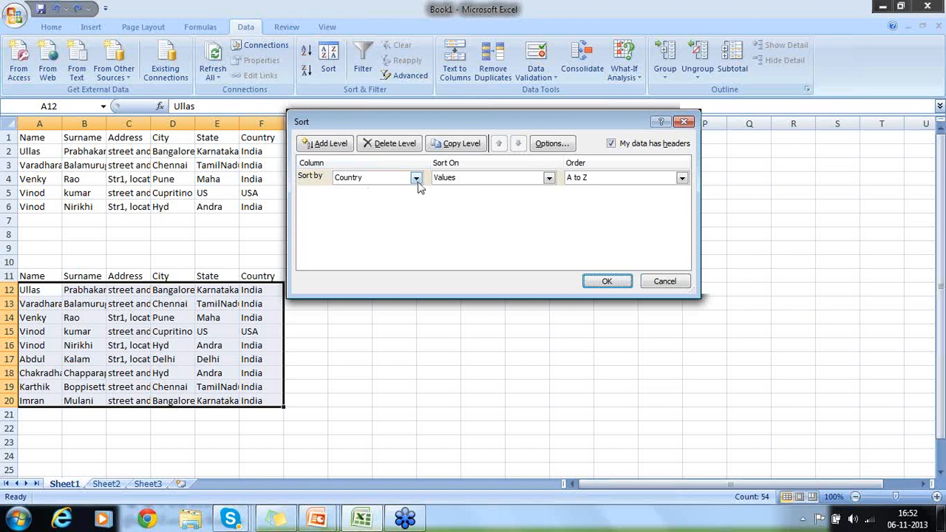
pyautogui.click(416, 177)
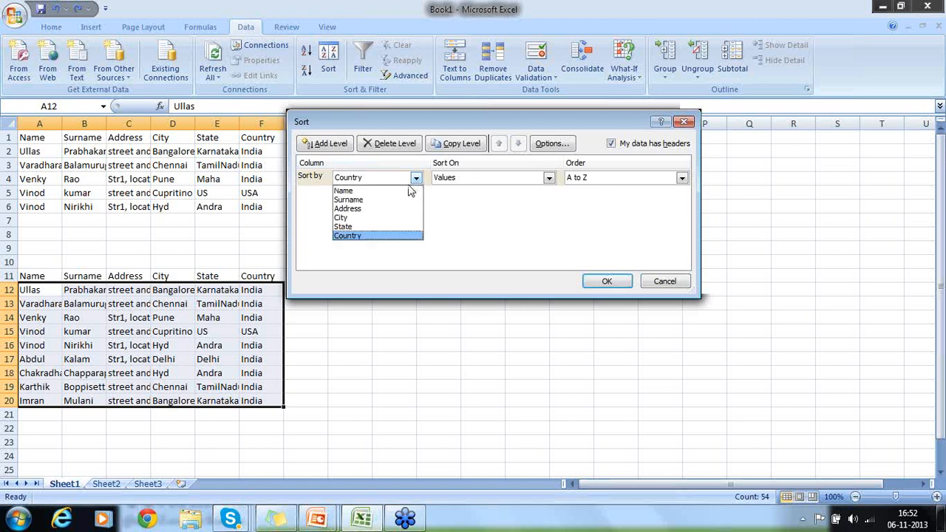
pyautogui.click(343, 190)
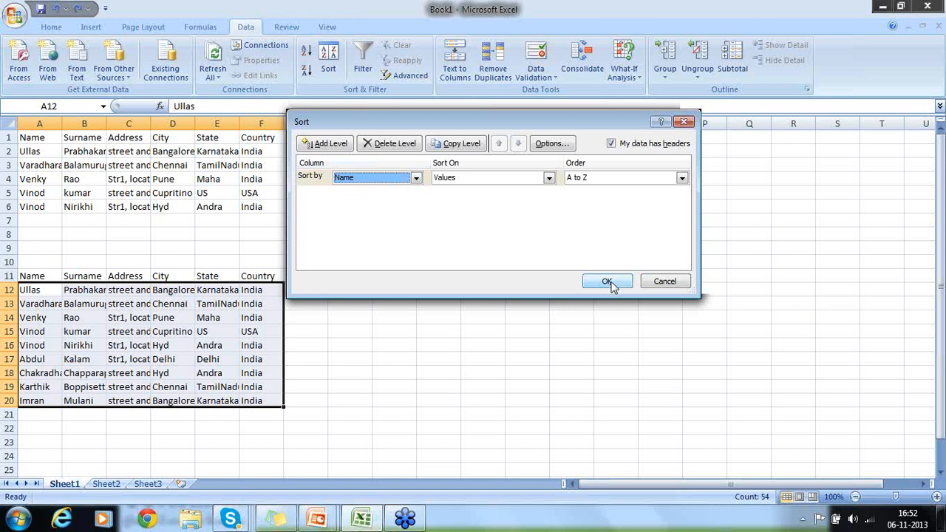
pyautogui.click(606, 281)
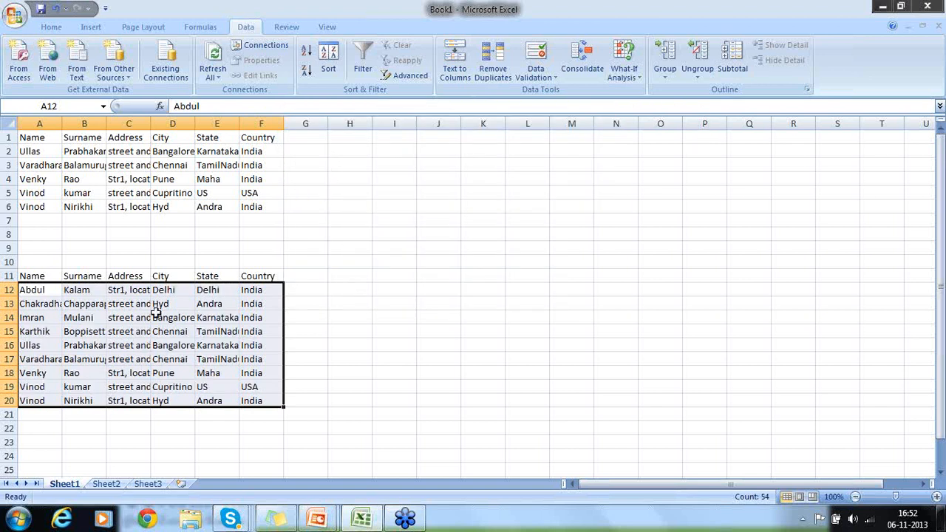
pyautogui.click(39, 304)
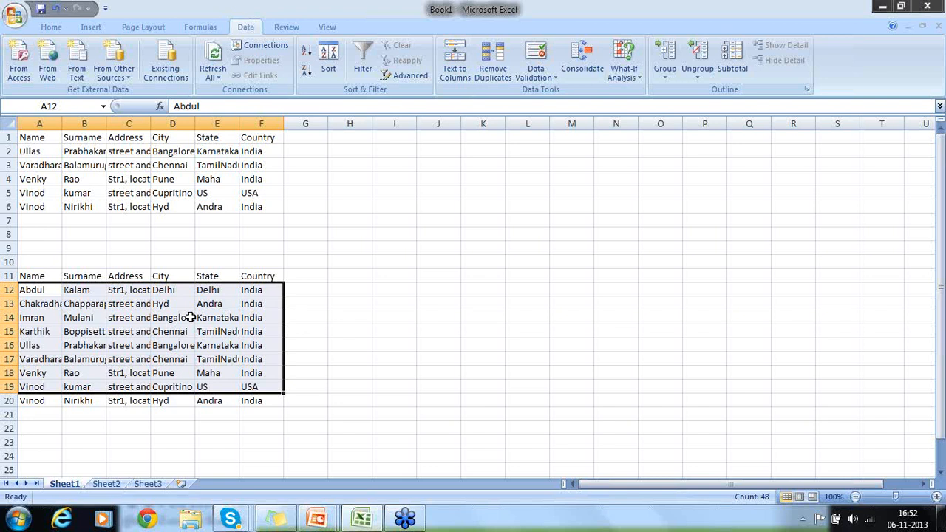
pyautogui.moveTo(894, 307)
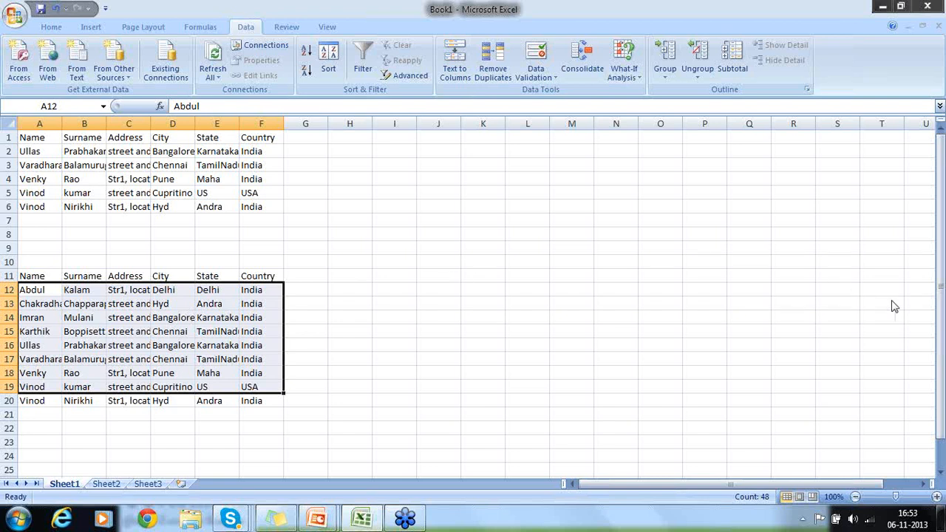
pyautogui.moveTo(924, 332)
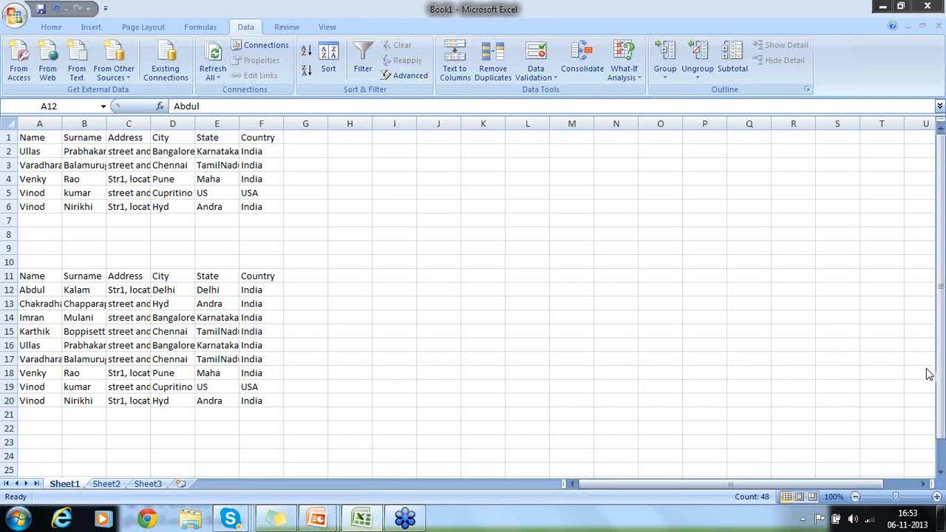
pyautogui.moveTo(331, 207)
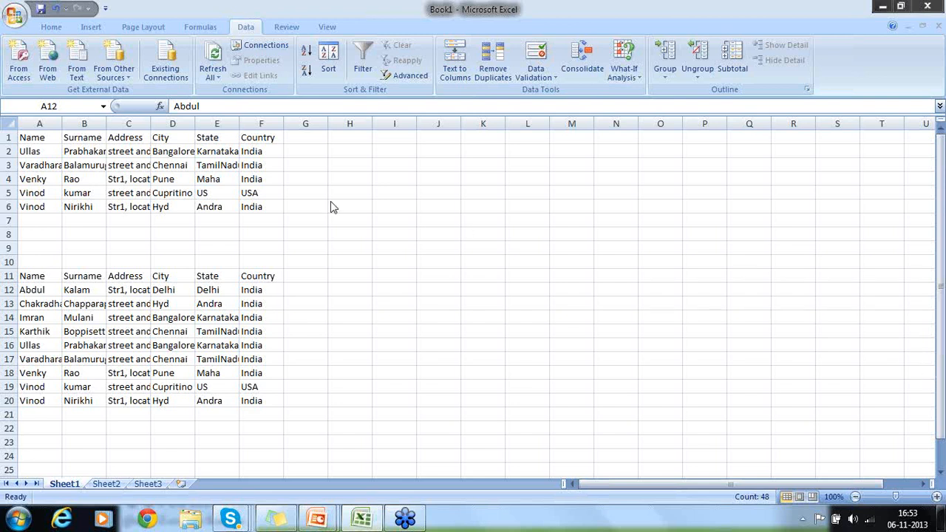
# Step: Select Country cells F2:F6, sort the current selection only, with headers unchecked
pyautogui.click(260, 150)
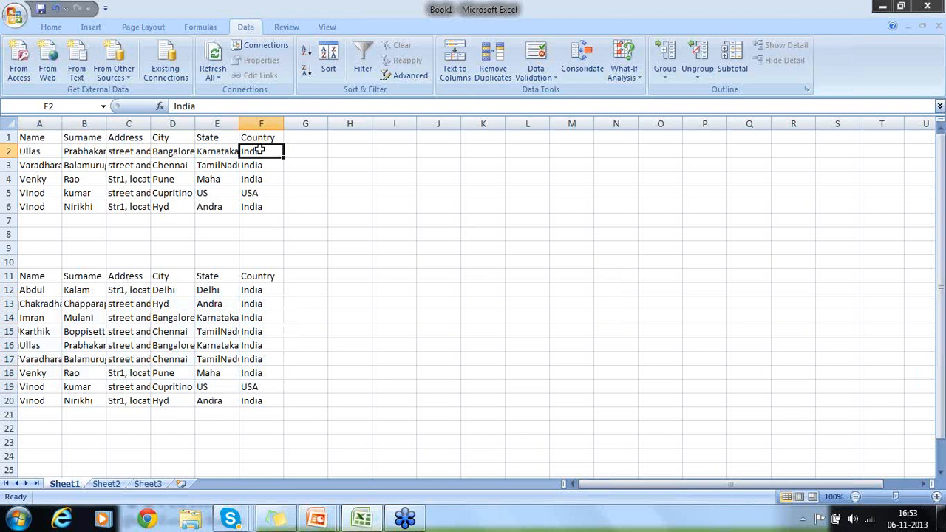
pyautogui.moveTo(261, 151); pyautogui.dragTo(260, 193)
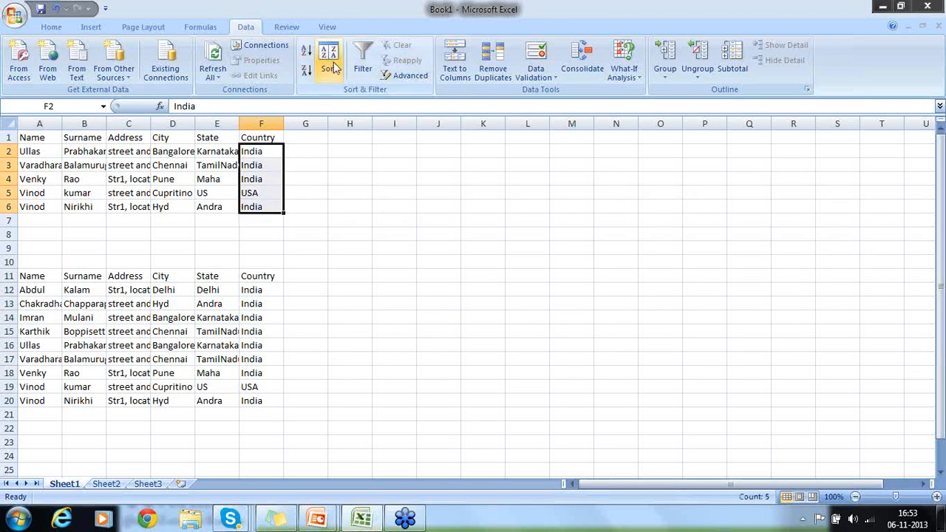
pyautogui.click(328, 59)
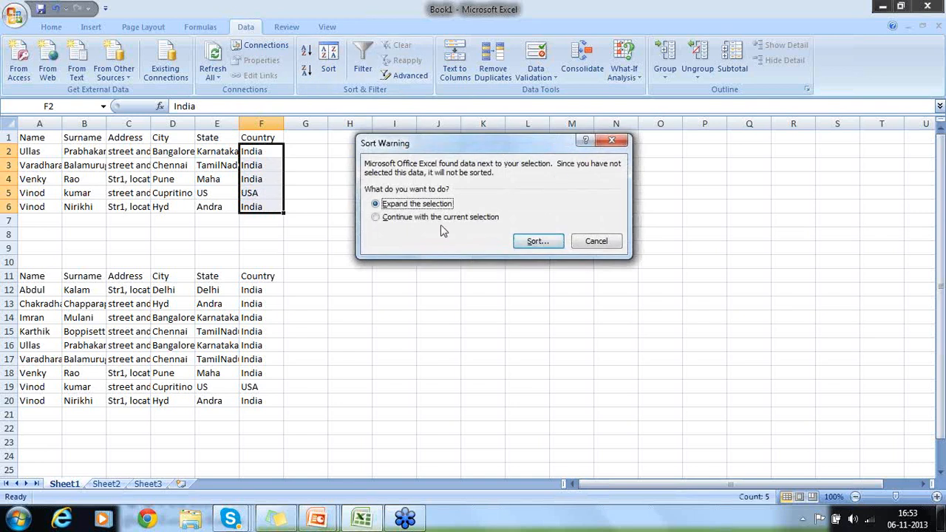
pyautogui.click(538, 241)
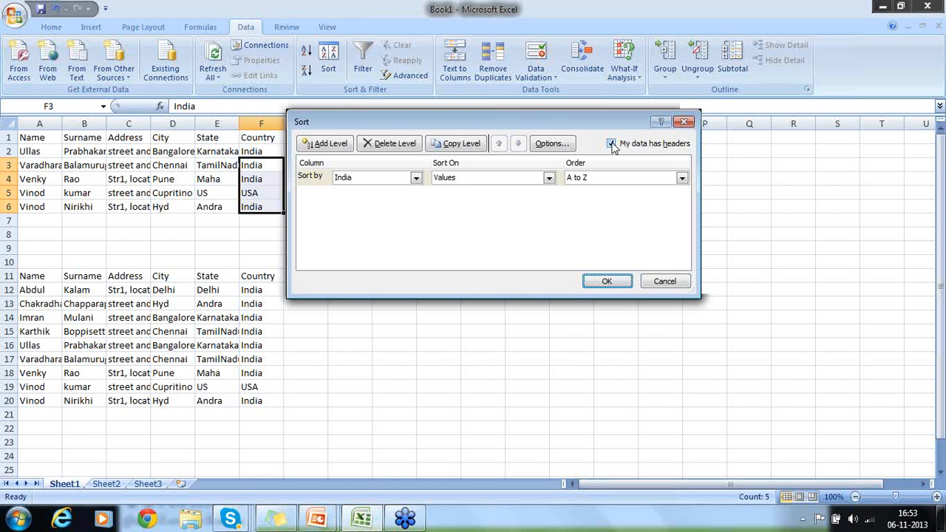
pyautogui.click(610, 143)
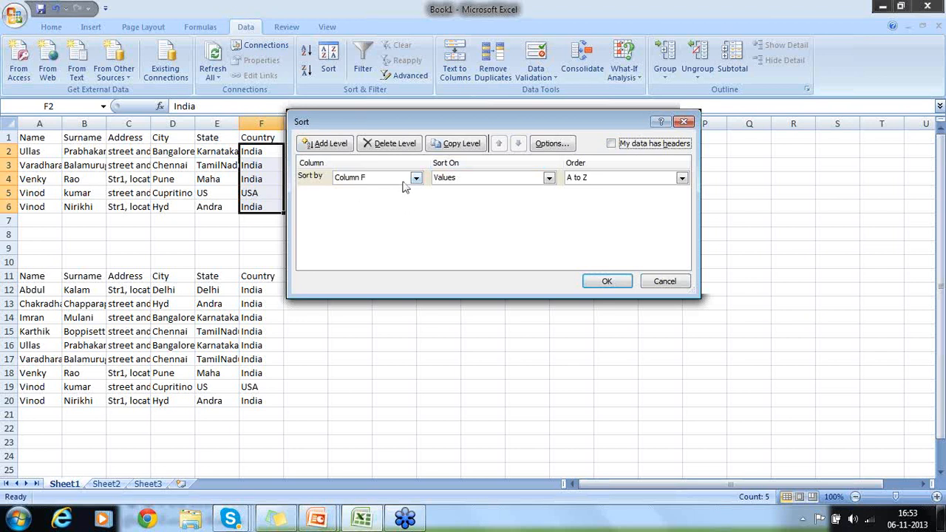
pyautogui.click(415, 177)
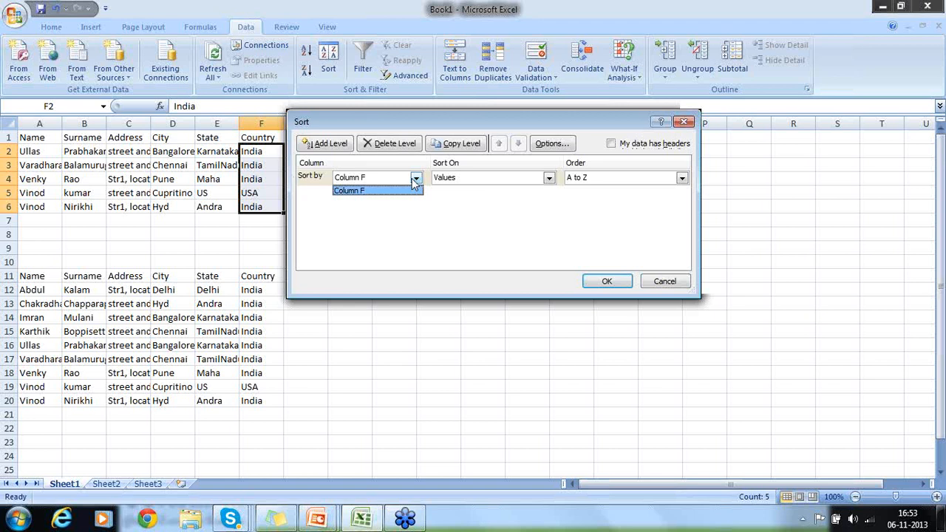
pyautogui.moveTo(595, 158)
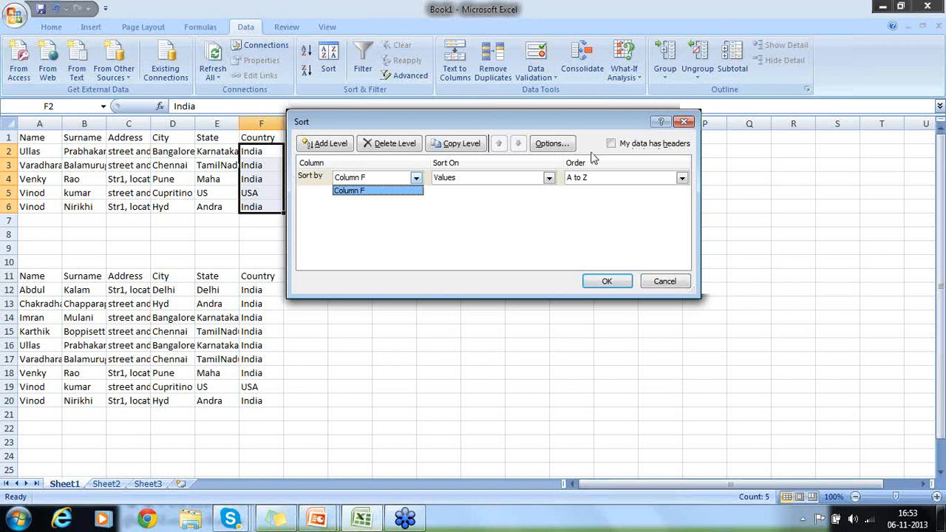
pyautogui.moveTo(620, 150)
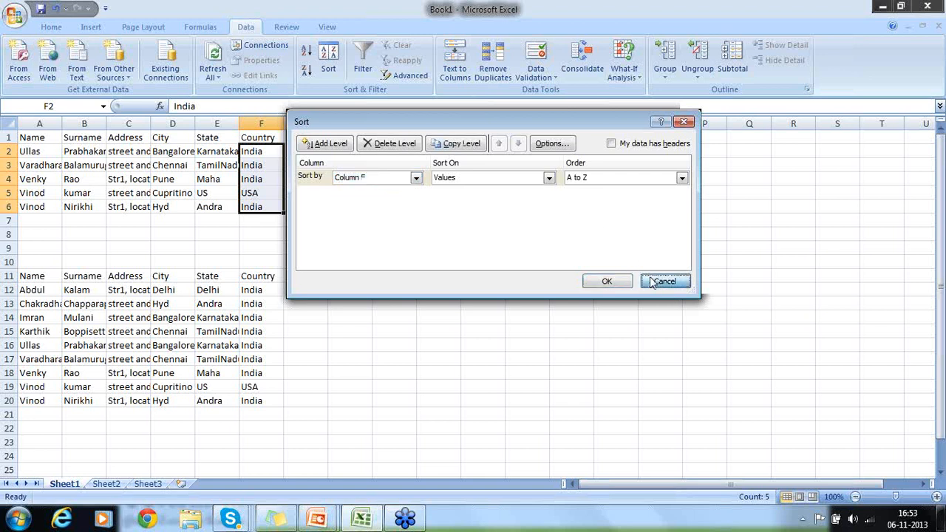
# Step: Reselect the Country column, reopen Sort for the selection only, then cancel without sorting
pyautogui.click(665, 281)
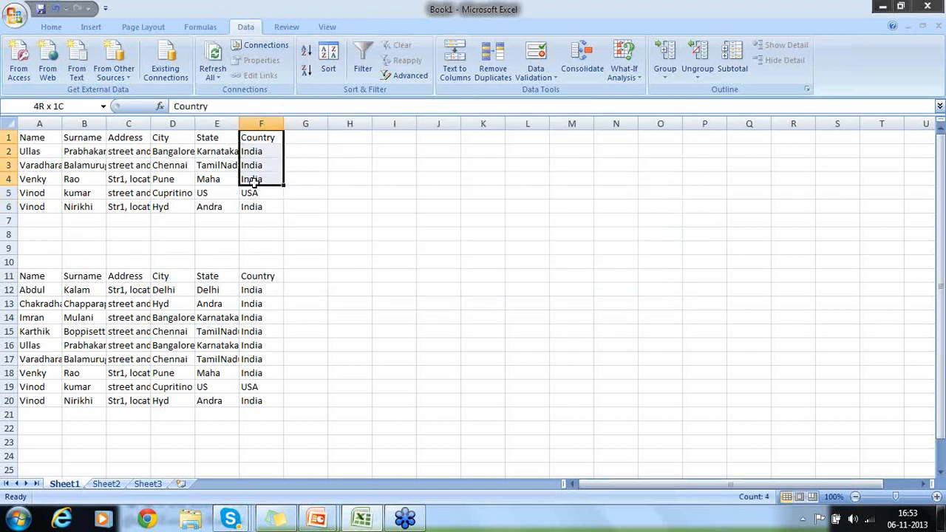
pyautogui.click(258, 138)
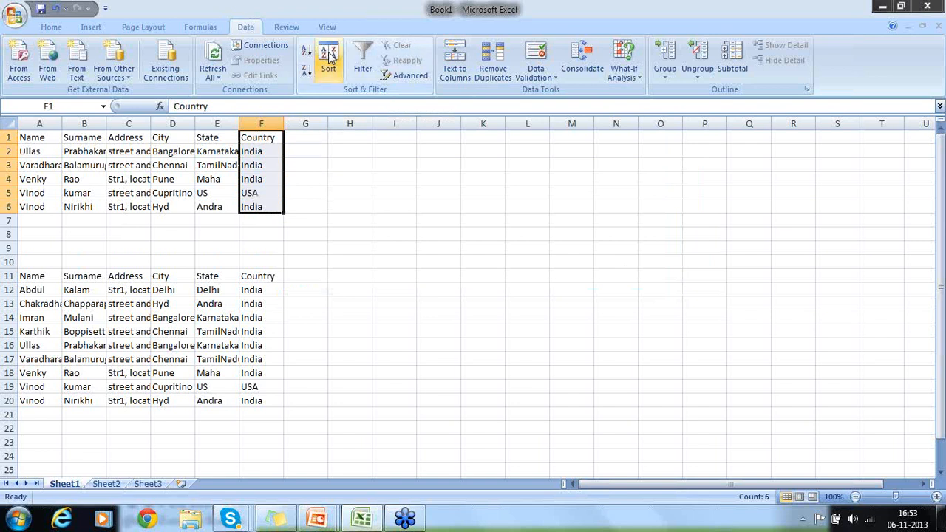
pyautogui.click(328, 59)
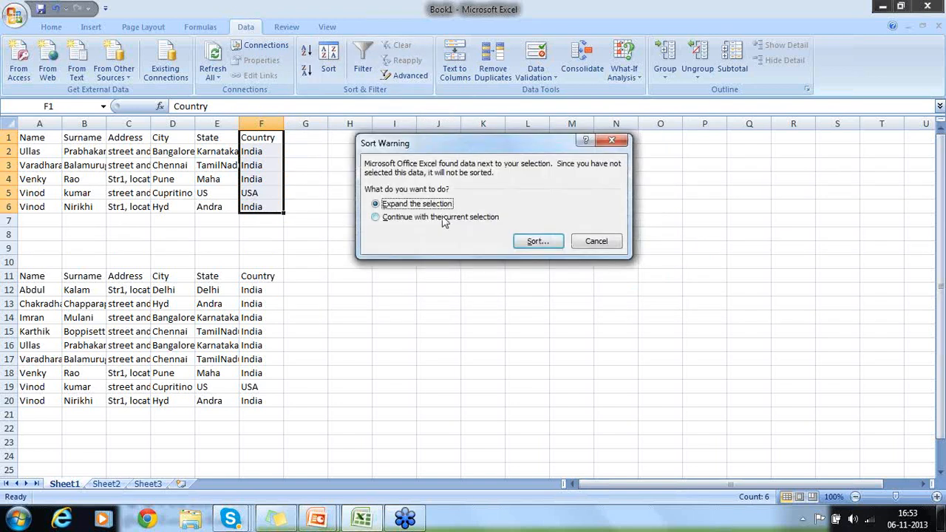
pyautogui.click(375, 217)
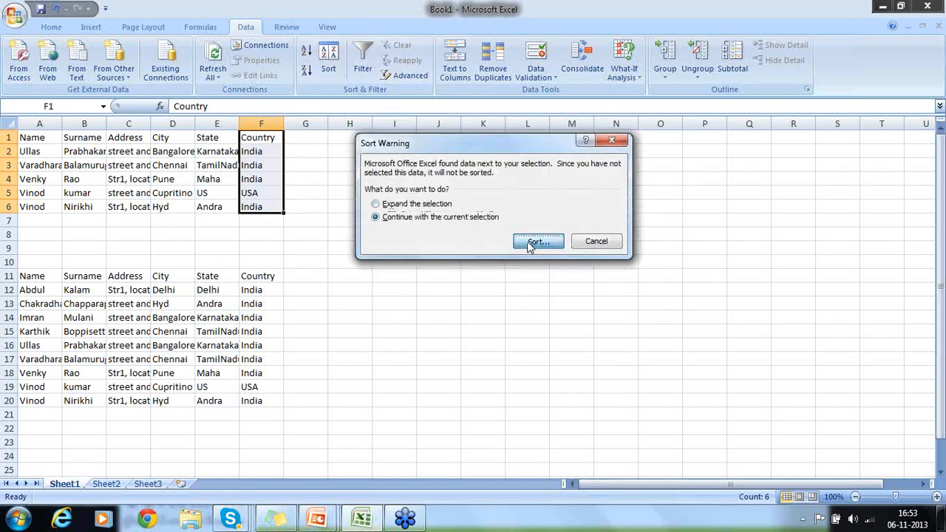
pyautogui.click(537, 241)
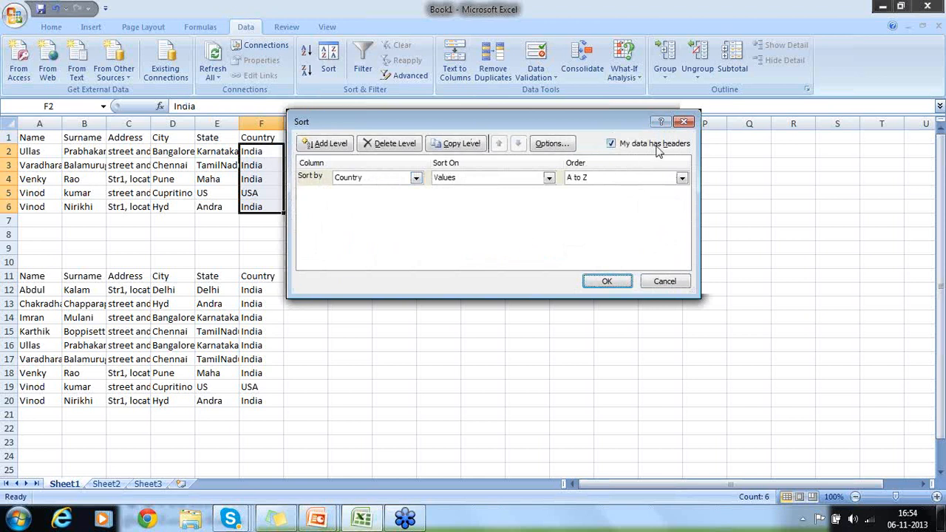
pyautogui.click(611, 143)
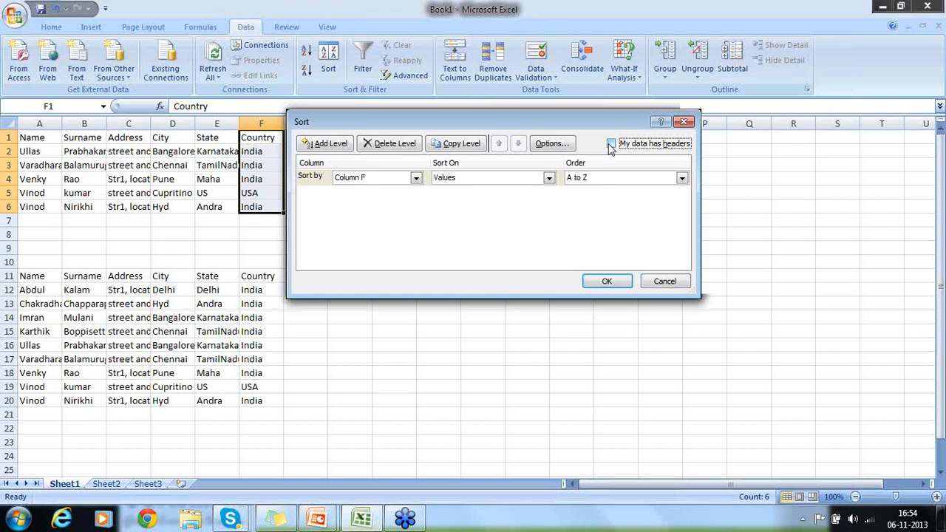
pyautogui.click(611, 143)
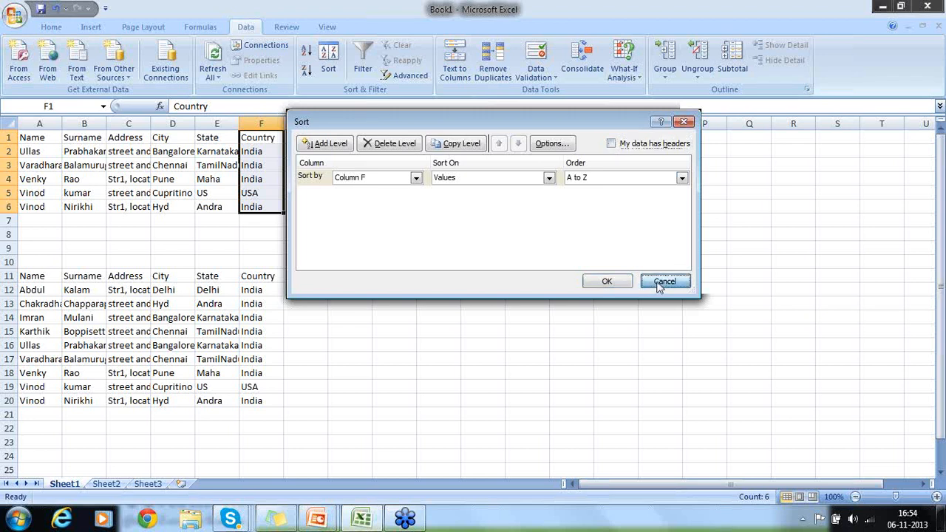
pyautogui.click(665, 282)
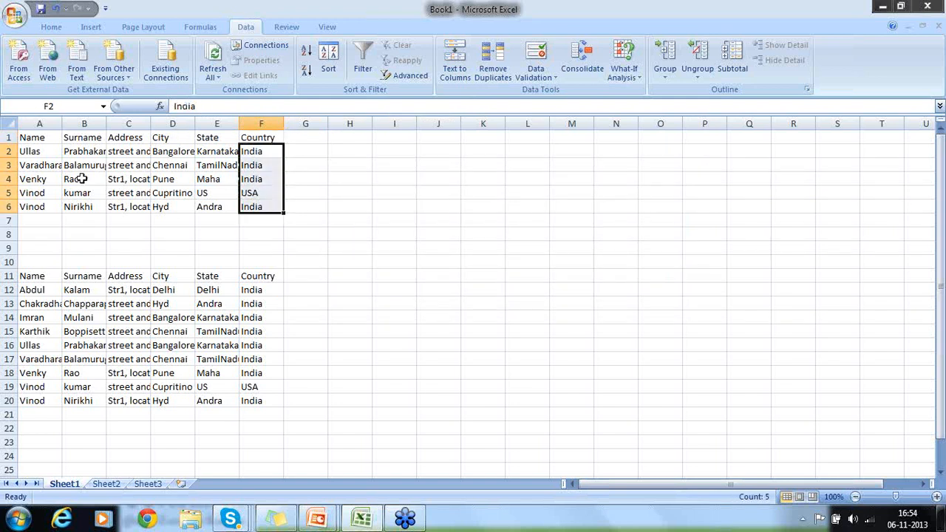
pyautogui.moveTo(39, 138); pyautogui.dragTo(217, 207)
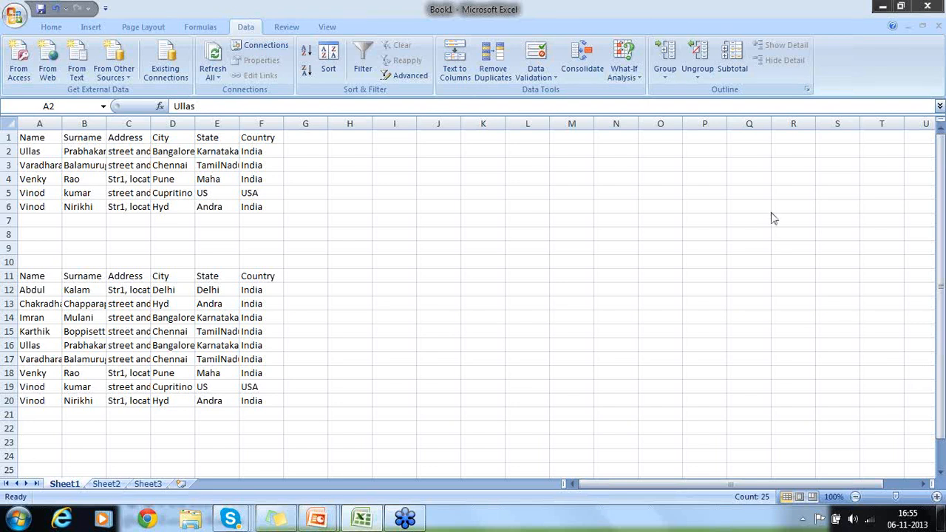
pyautogui.moveTo(226, 39)
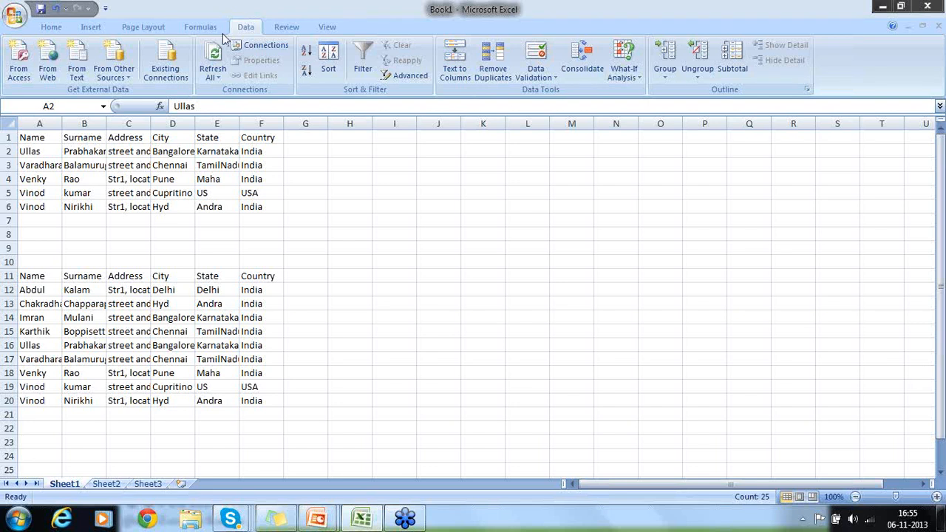
# Step: Glance at the Formulas ribbon, then return to the Home ribbon's formatting and editing tools
pyautogui.click(200, 27)
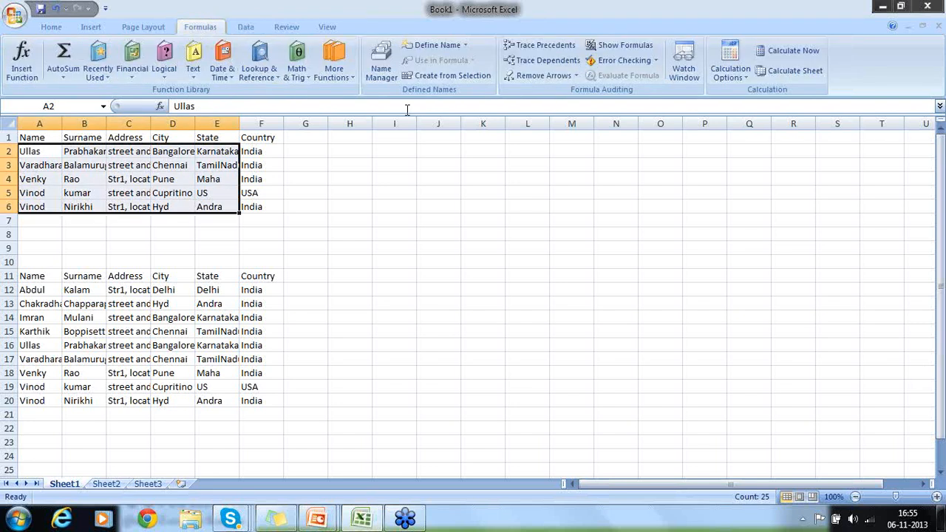
pyautogui.click(51, 27)
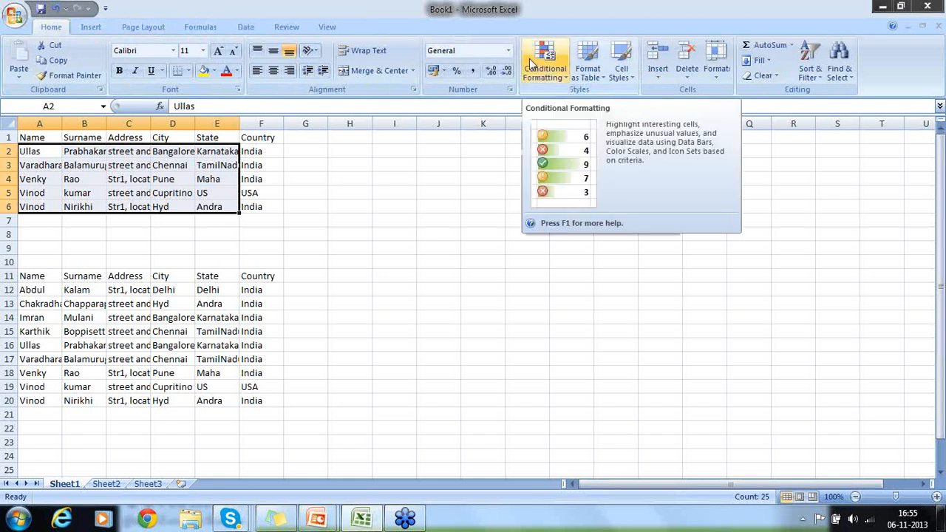
pyautogui.moveTo(512, 221)
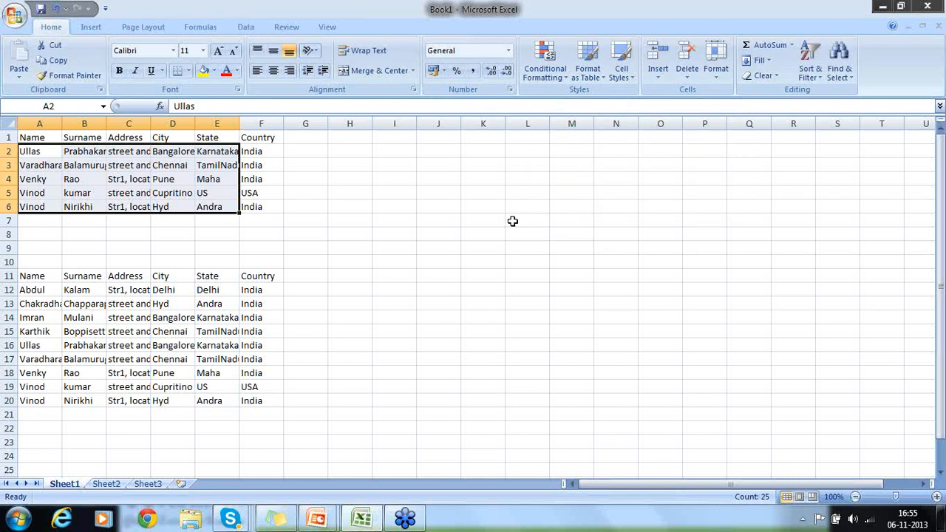
pyautogui.moveTo(854, 373)
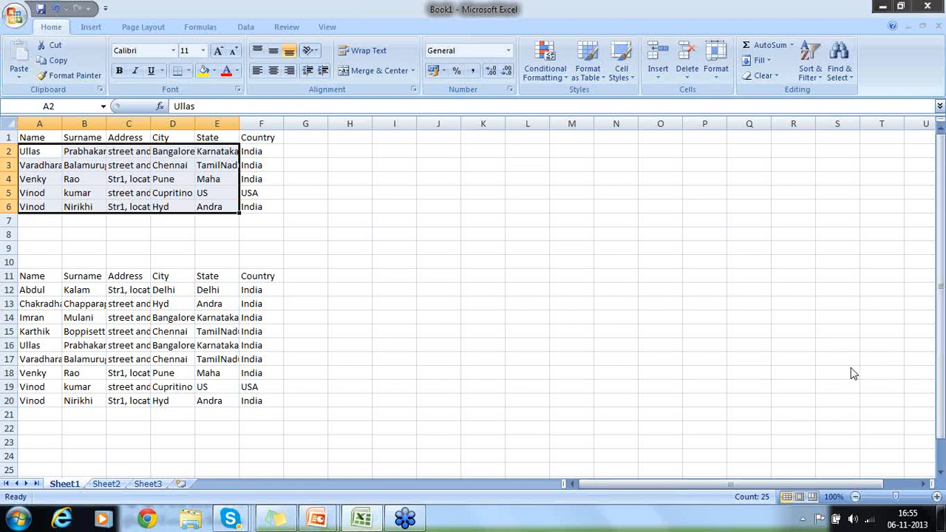
pyautogui.moveTo(844, 375)
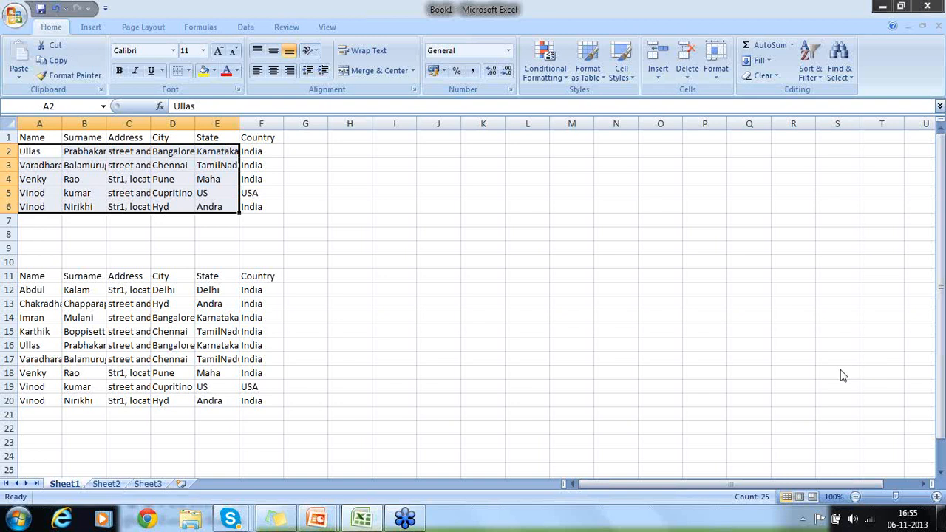
pyautogui.moveTo(804, 381)
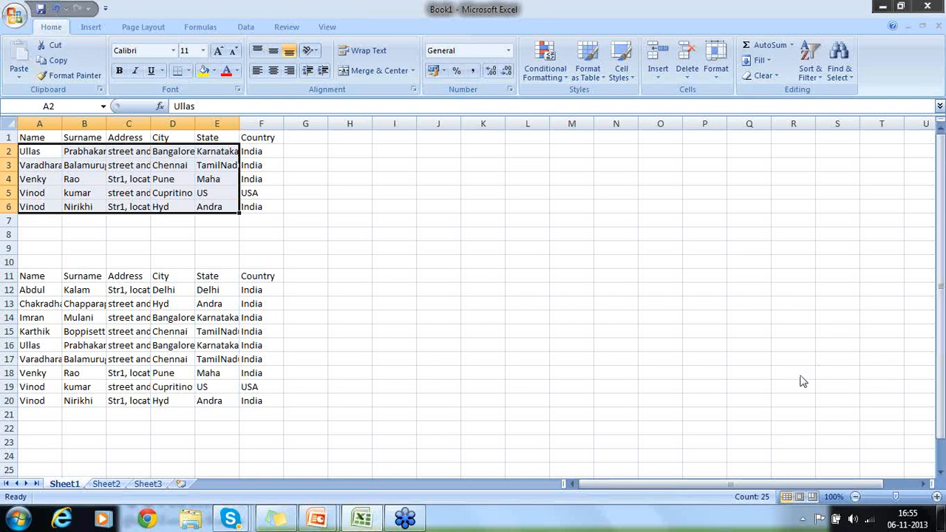
pyautogui.moveTo(808, 371)
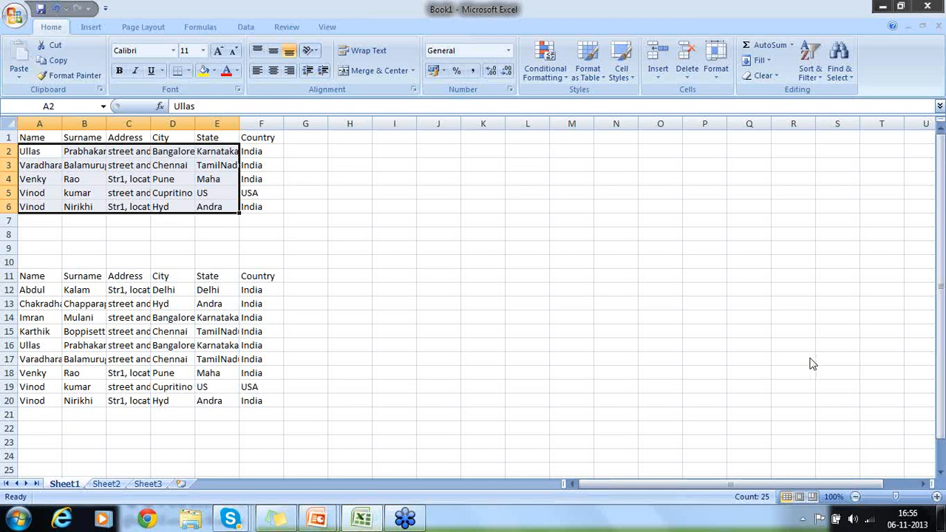
pyautogui.moveTo(847, 380)
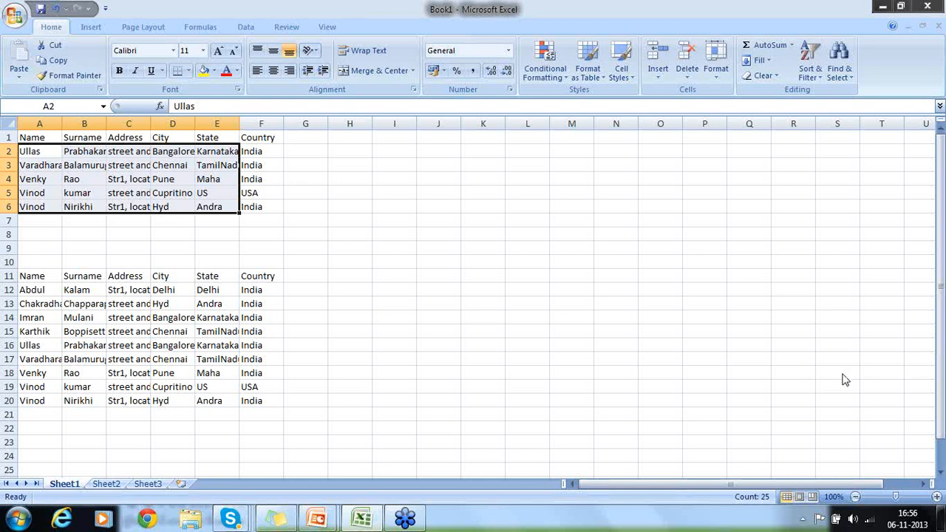
pyautogui.moveTo(835, 371)
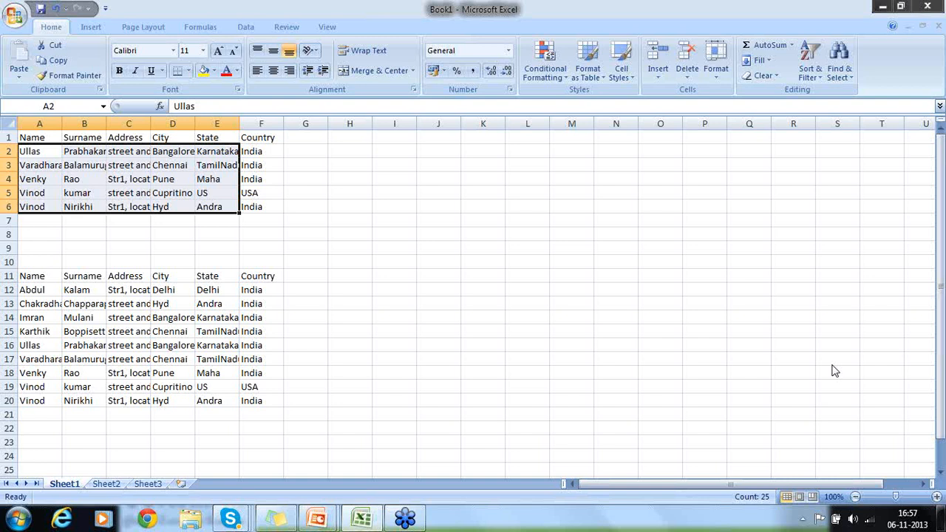
pyautogui.moveTo(882, 377)
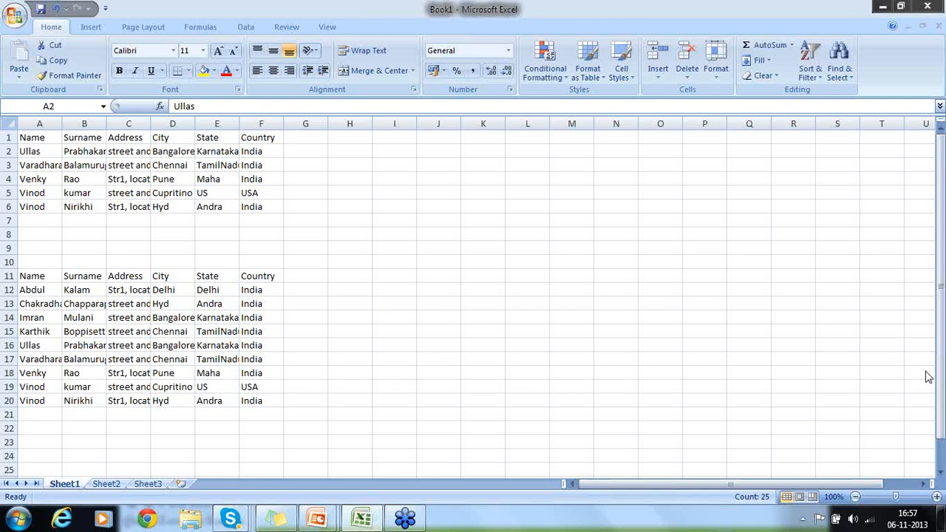
pyautogui.moveTo(783, 436)
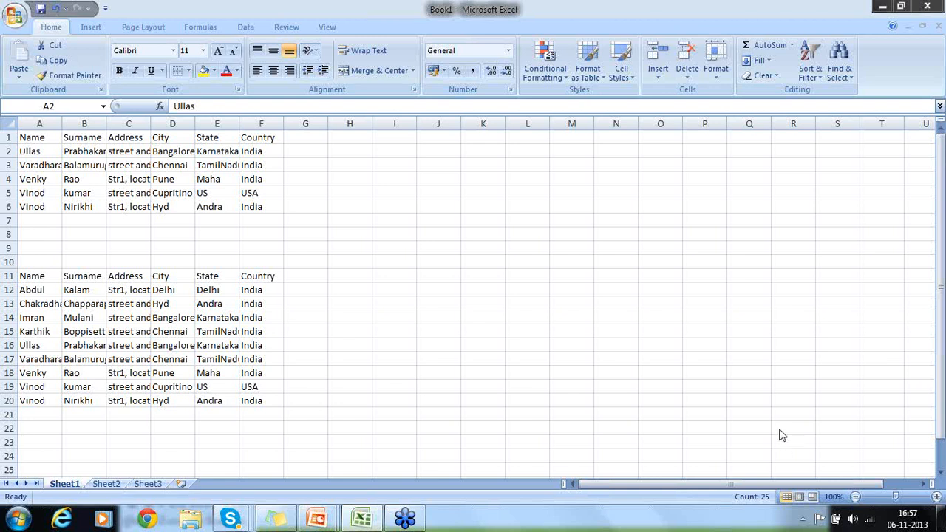
pyautogui.moveTo(797, 438)
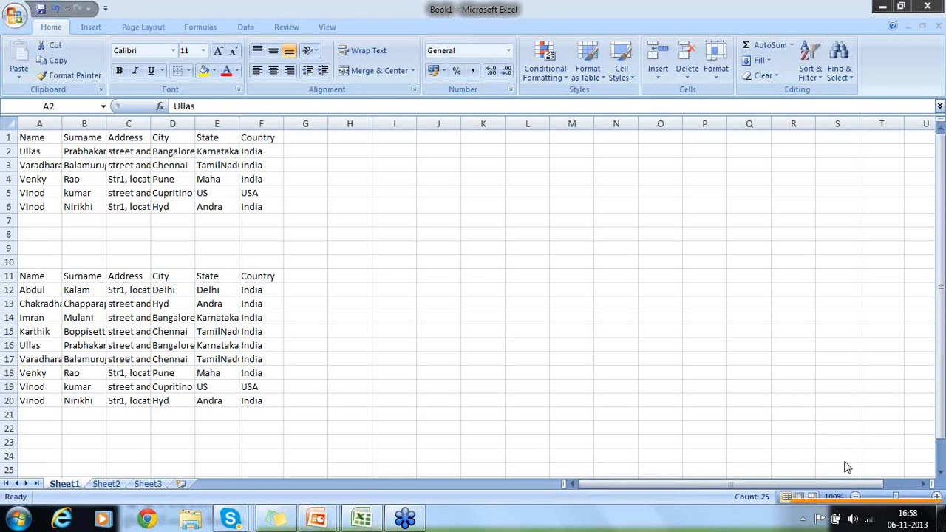
pyautogui.moveTo(926, 376)
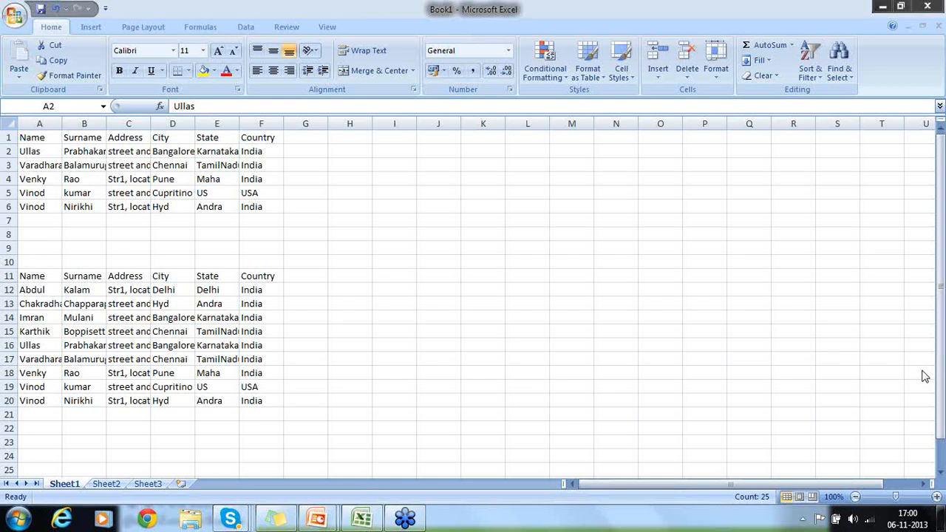
pyautogui.moveTo(770, 242)
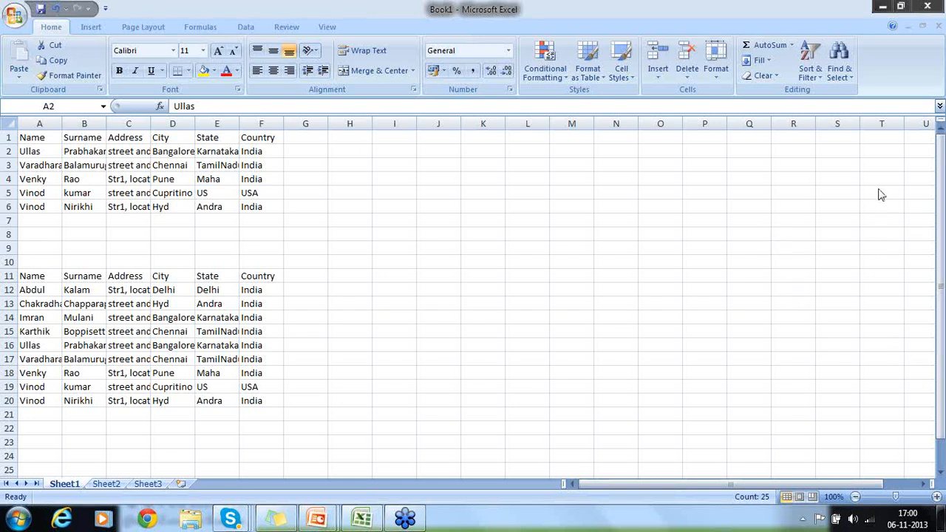
pyautogui.moveTo(887, 185)
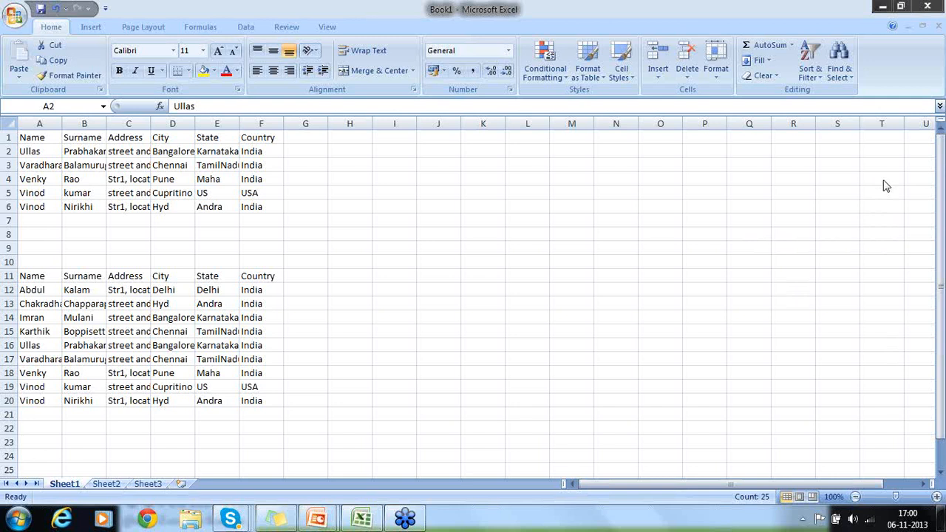
pyautogui.moveTo(887, 202)
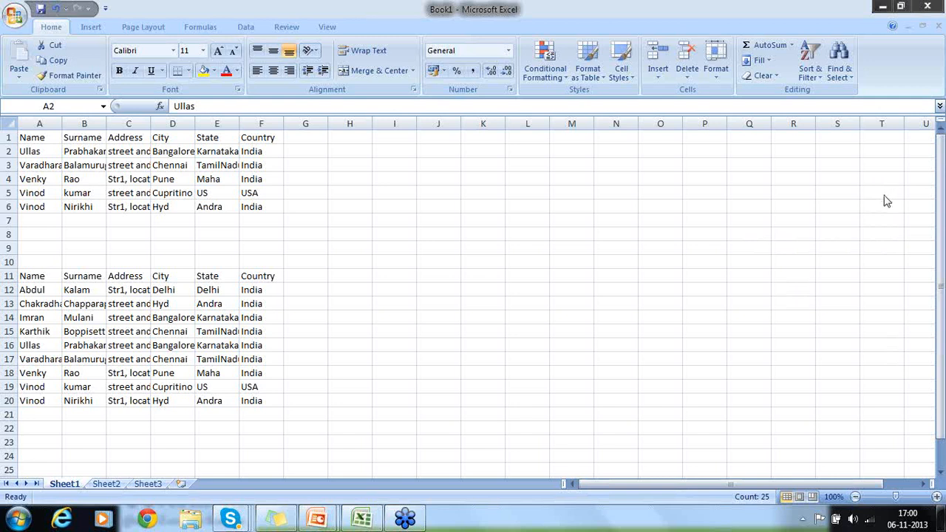
pyautogui.moveTo(891, 214)
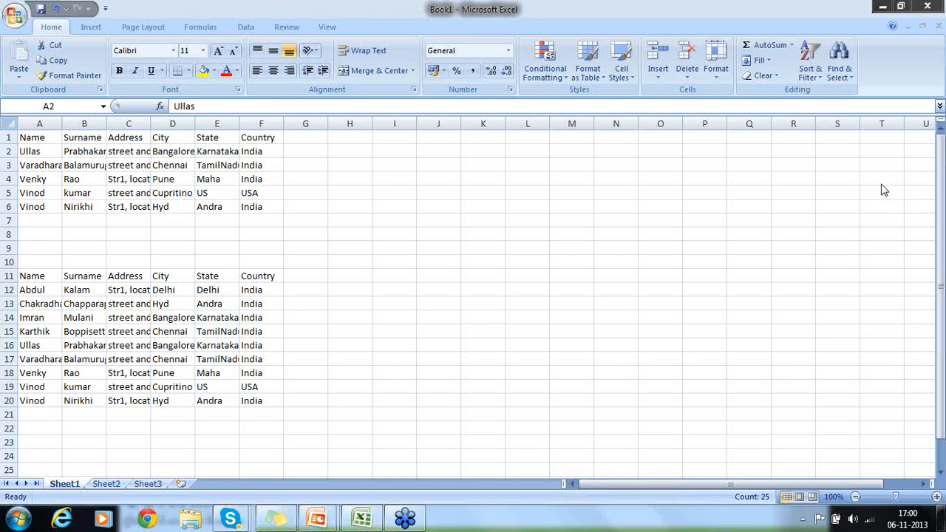
pyautogui.moveTo(891, 210)
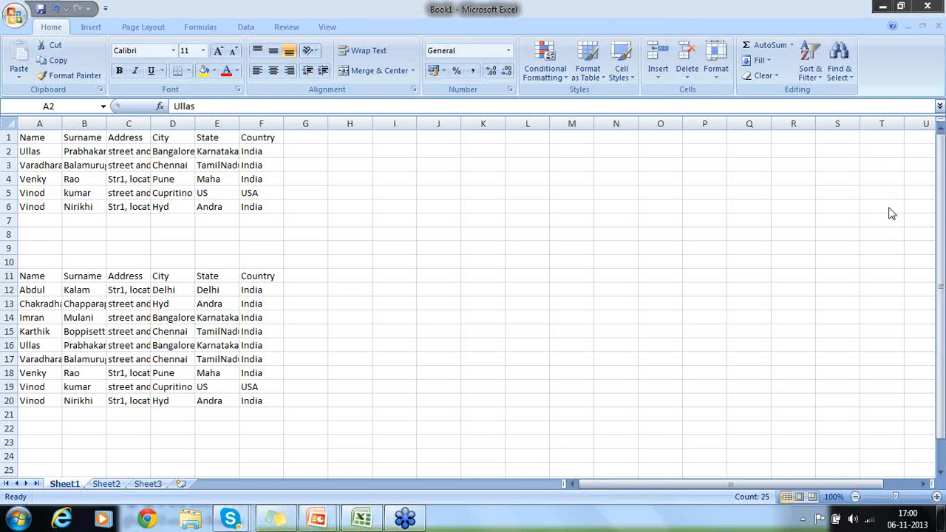
pyautogui.moveTo(799, 223)
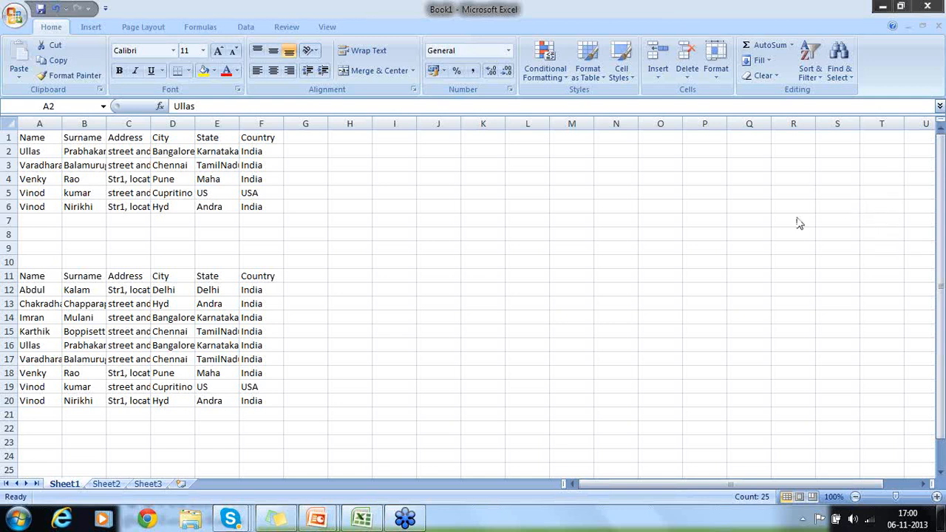
pyautogui.moveTo(885, 212)
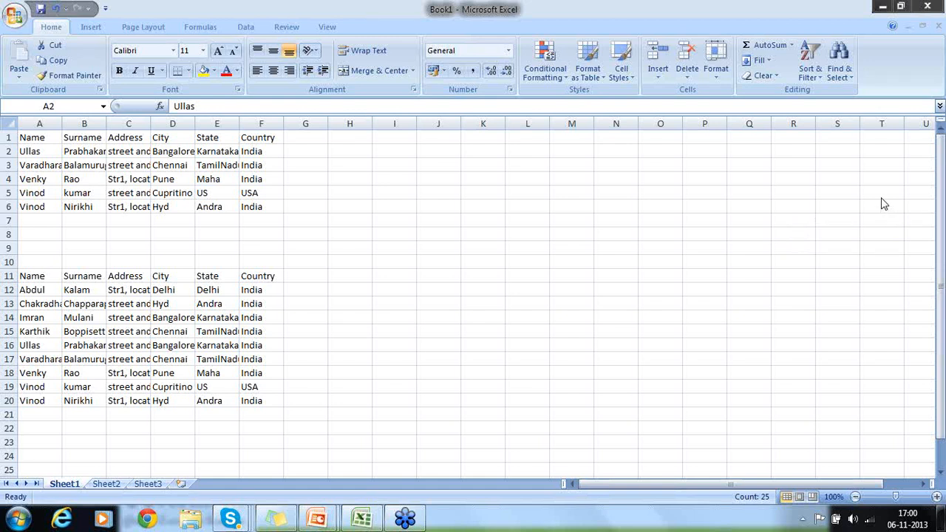
pyautogui.moveTo(880, 191)
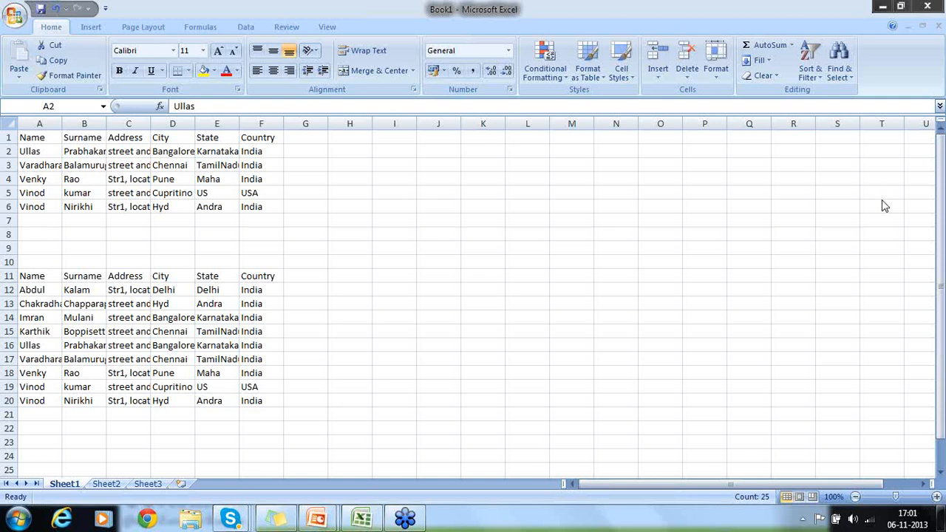
pyautogui.moveTo(782, 243)
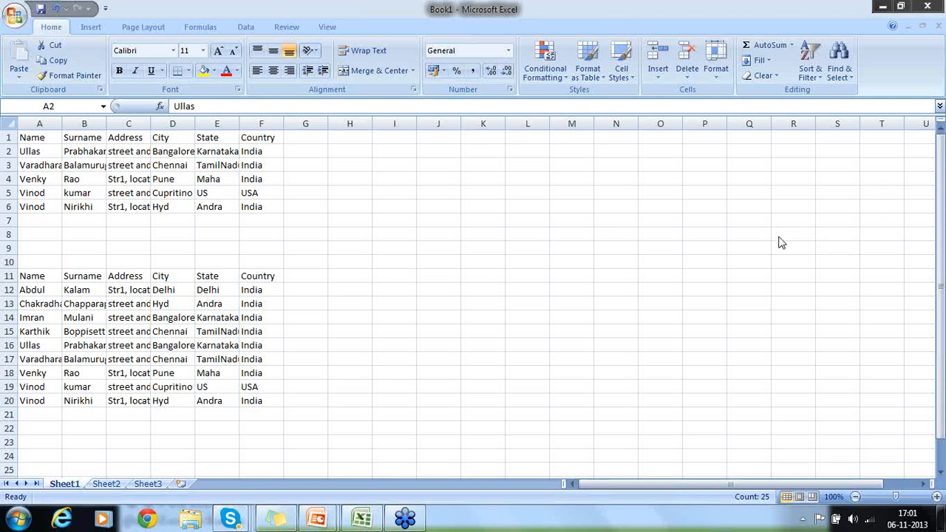
pyautogui.moveTo(889, 212)
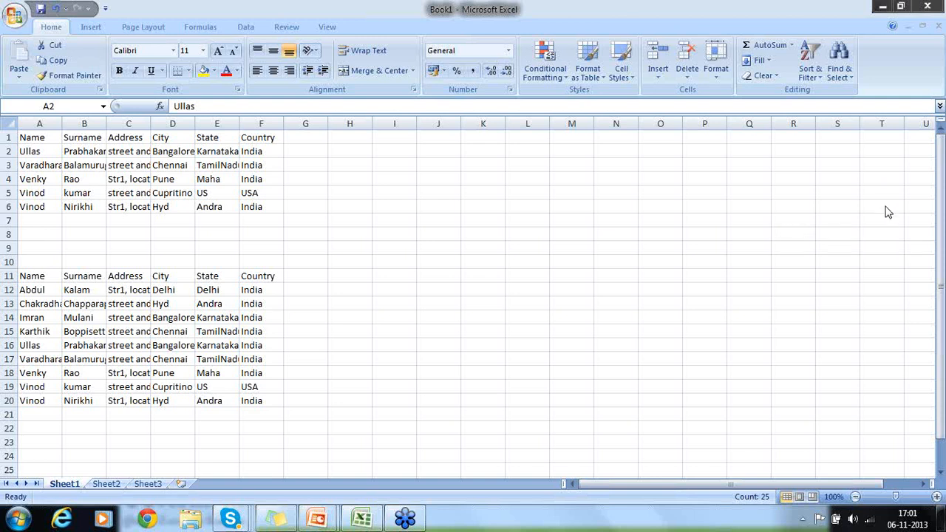
pyautogui.moveTo(887, 186)
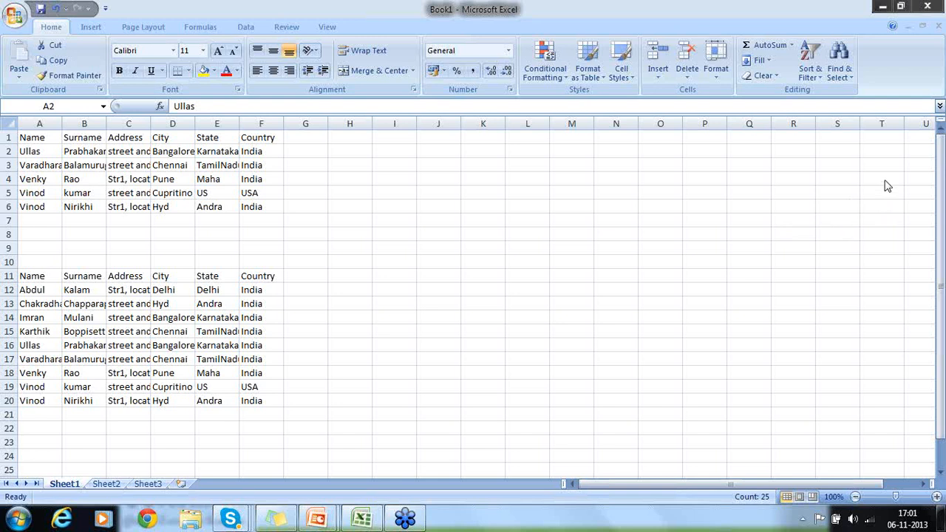
pyautogui.moveTo(890, 206)
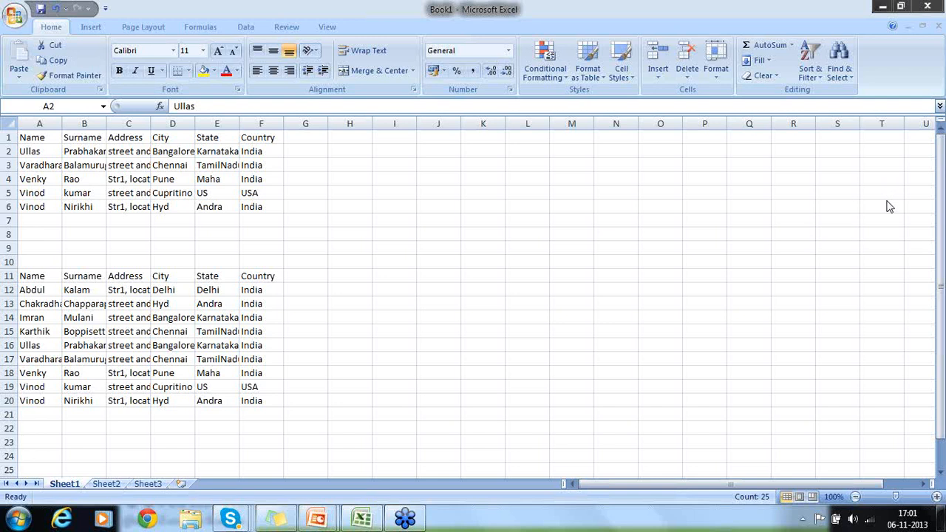
pyautogui.moveTo(891, 213)
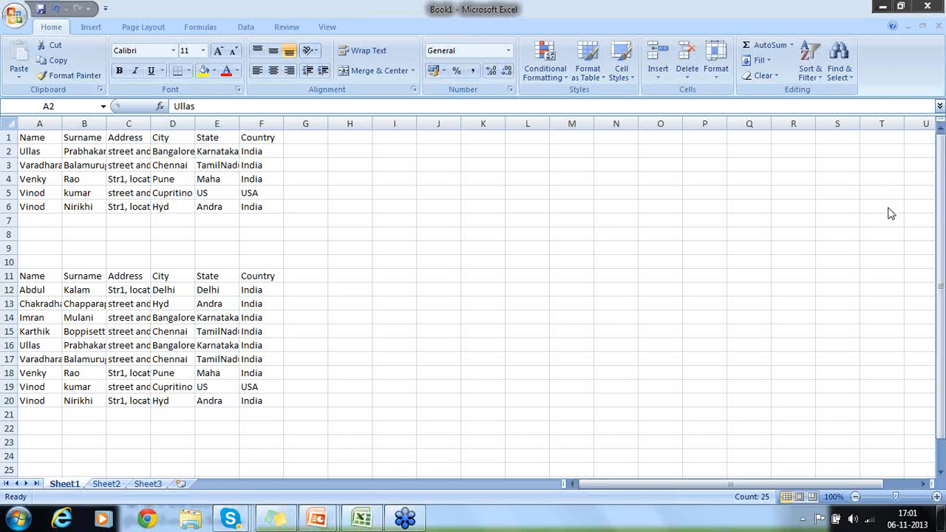
pyautogui.moveTo(886, 181)
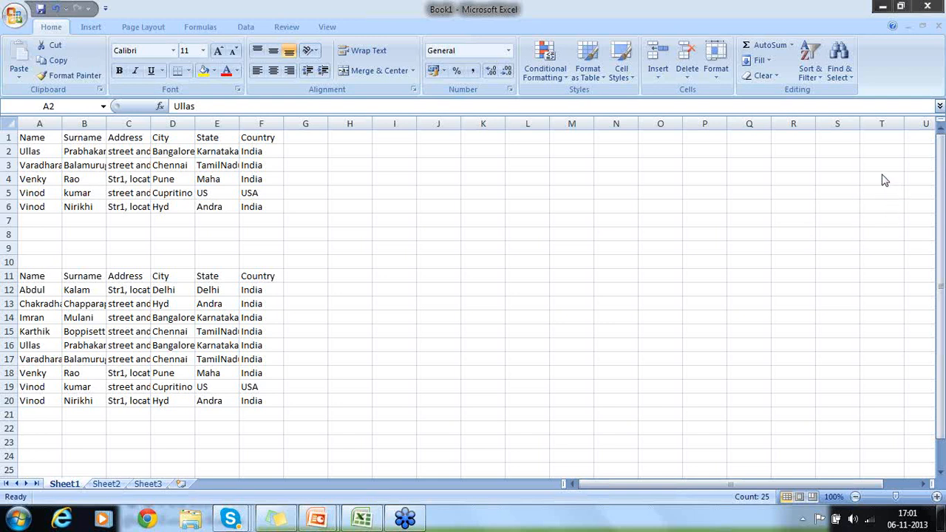
pyautogui.moveTo(892, 207)
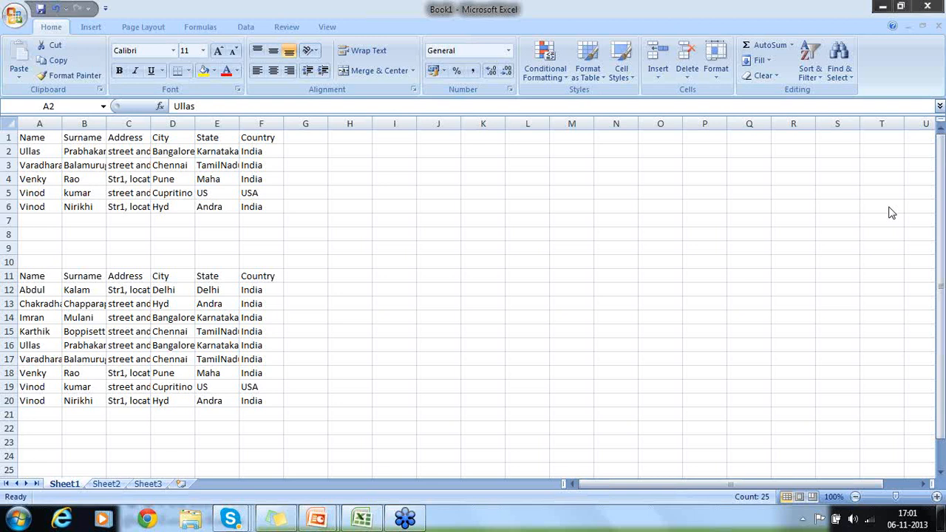
pyautogui.moveTo(785, 237)
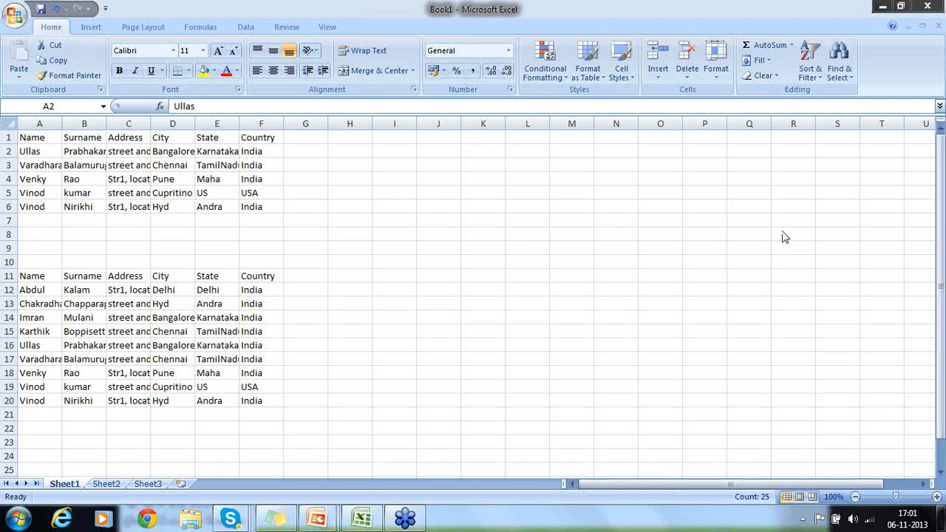
pyautogui.moveTo(884, 223)
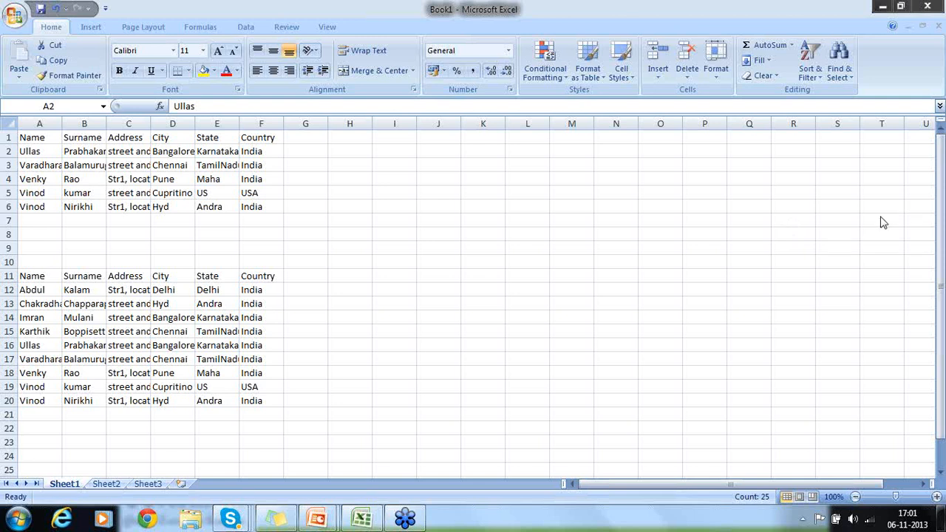
pyautogui.moveTo(885, 190)
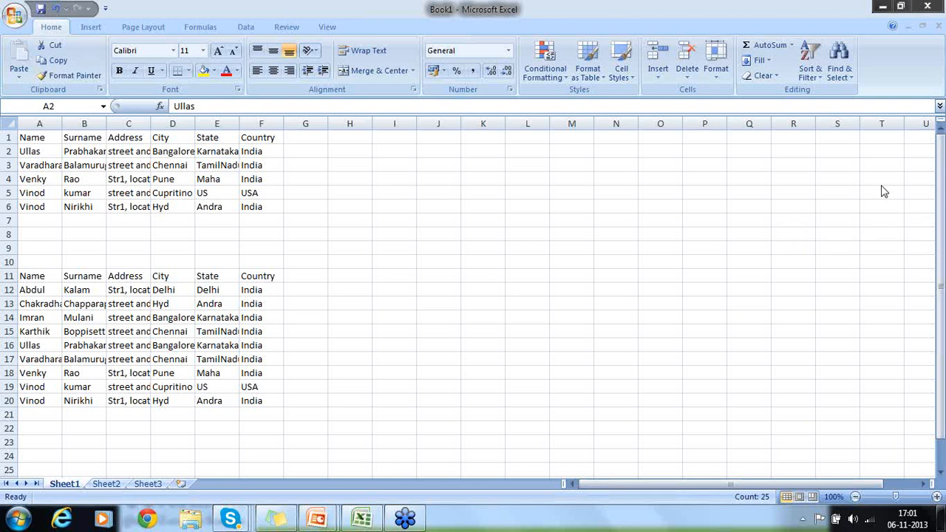
pyautogui.moveTo(893, 221)
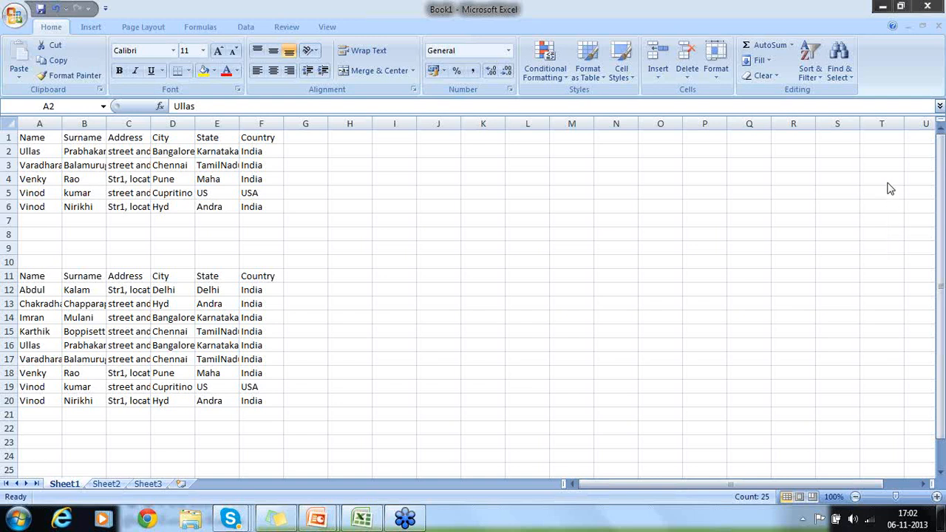
pyautogui.moveTo(890, 196)
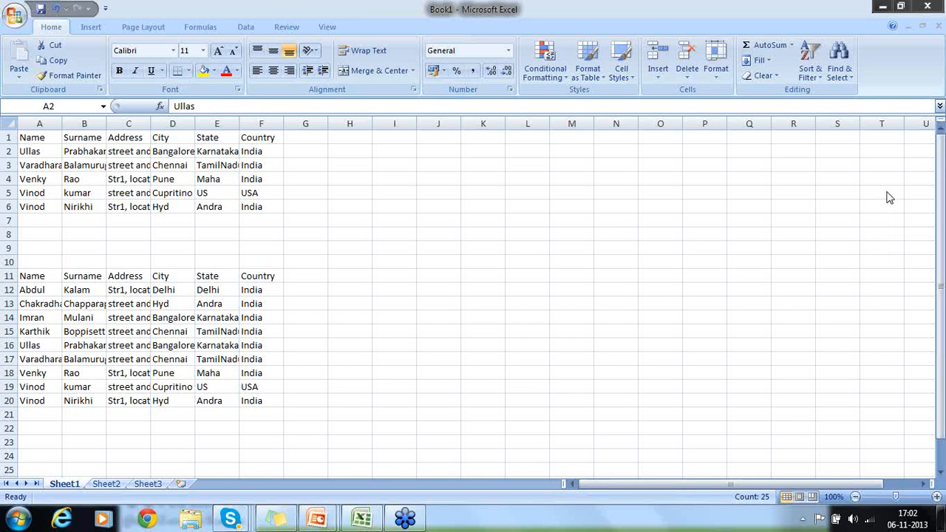
pyautogui.moveTo(891, 219)
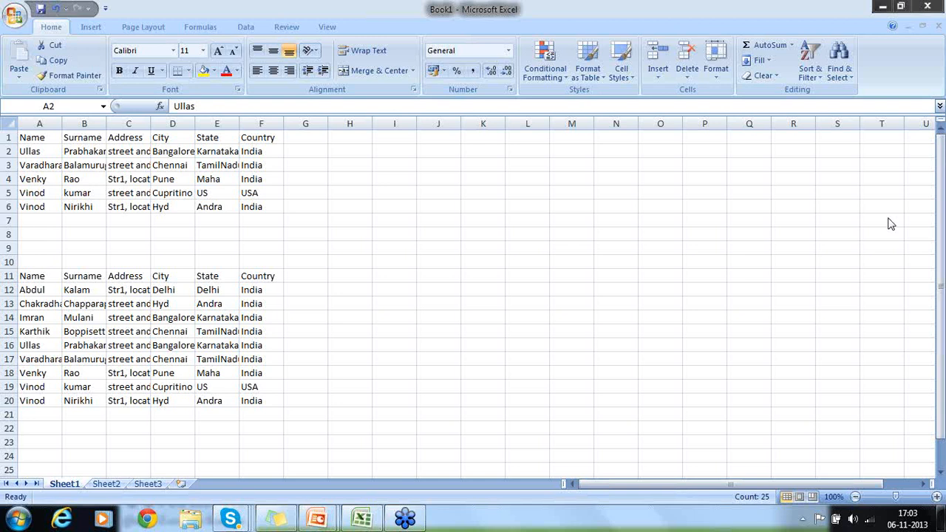
pyautogui.moveTo(893, 244)
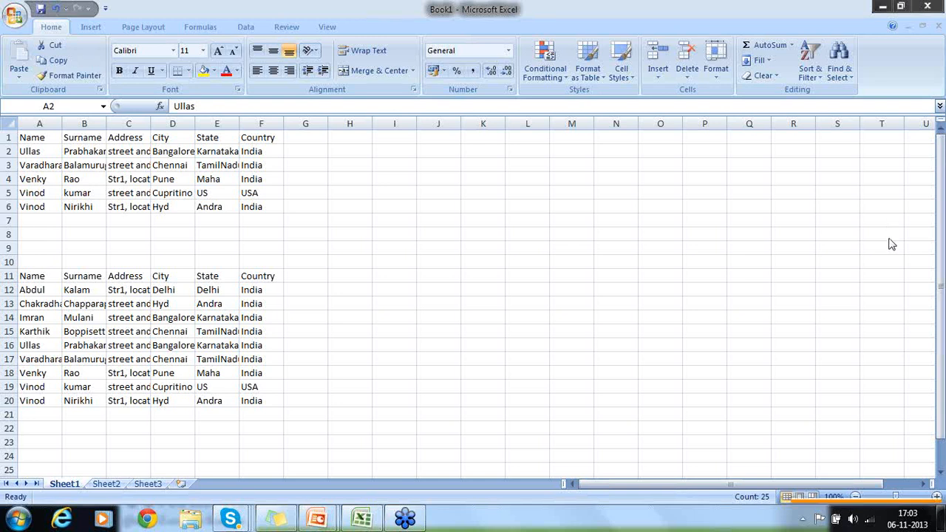
pyautogui.moveTo(921, 367)
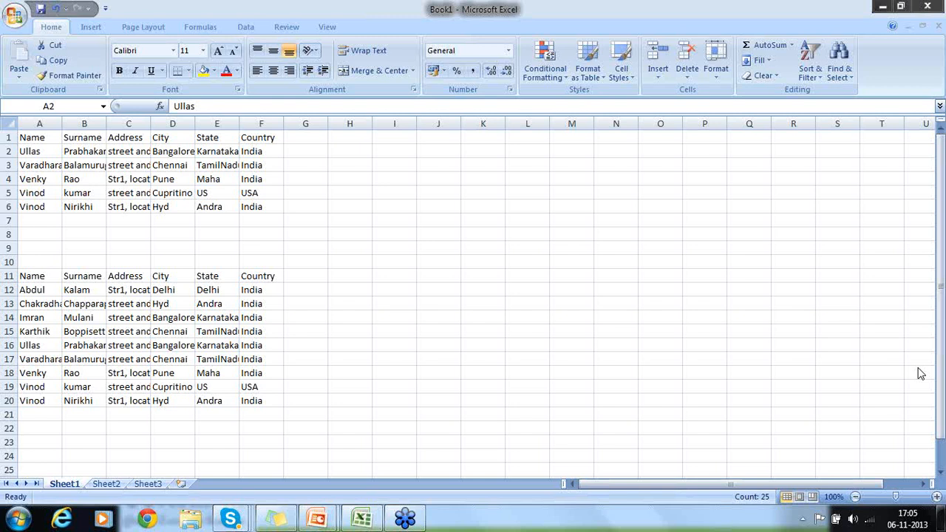
pyautogui.moveTo(783, 248)
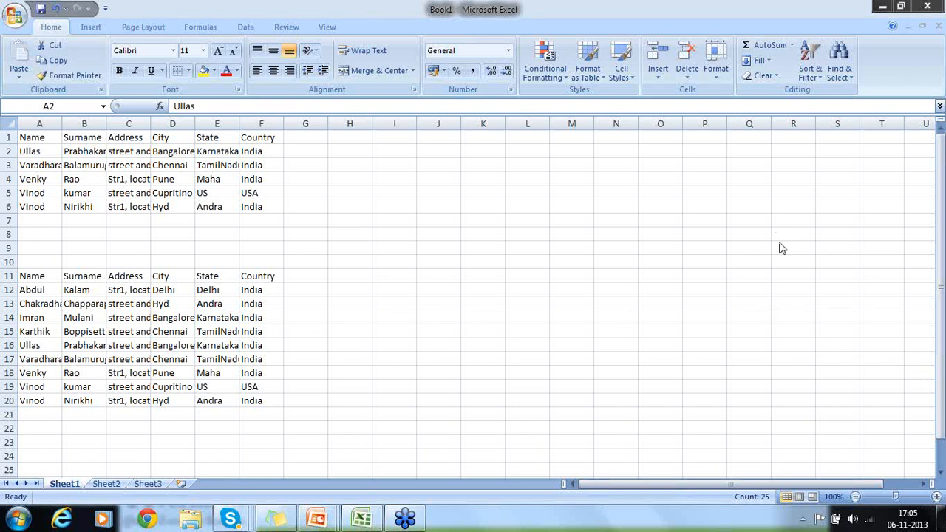